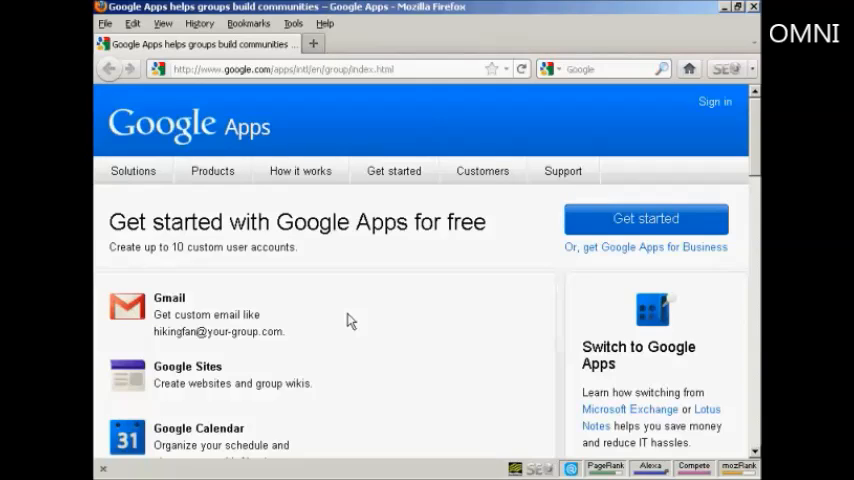
mouse_move(351, 253)
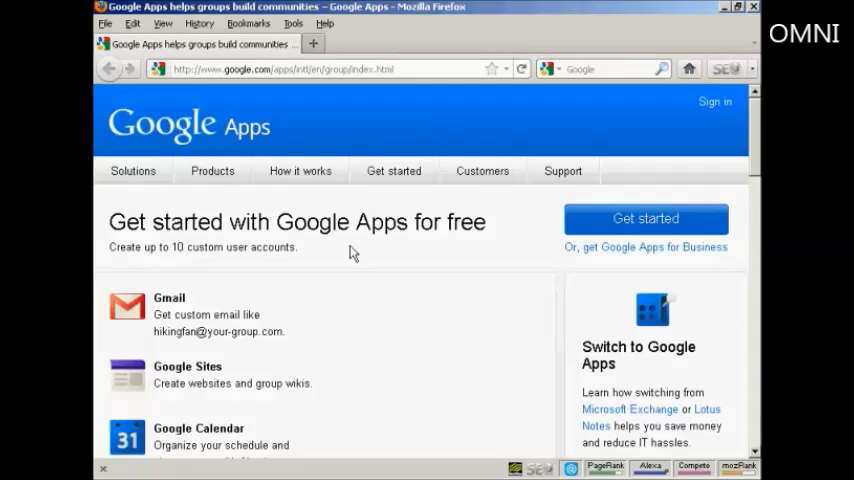
mouse_move(320, 82)
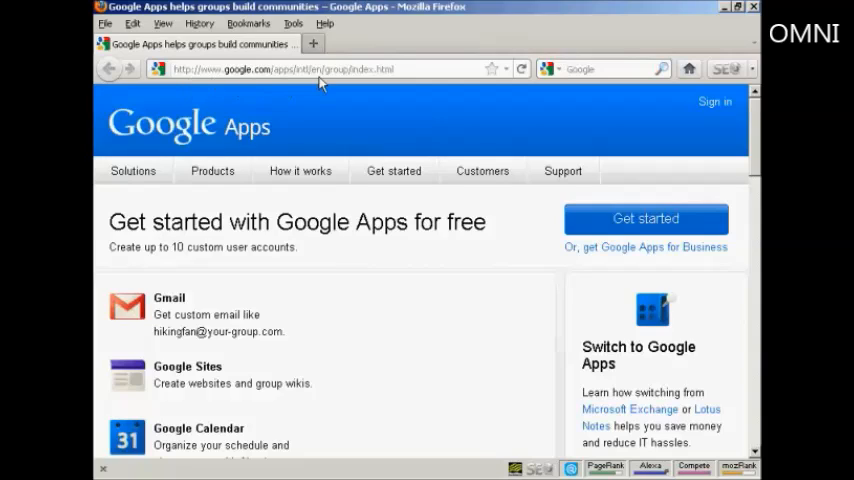
mouse_move(578, 68)
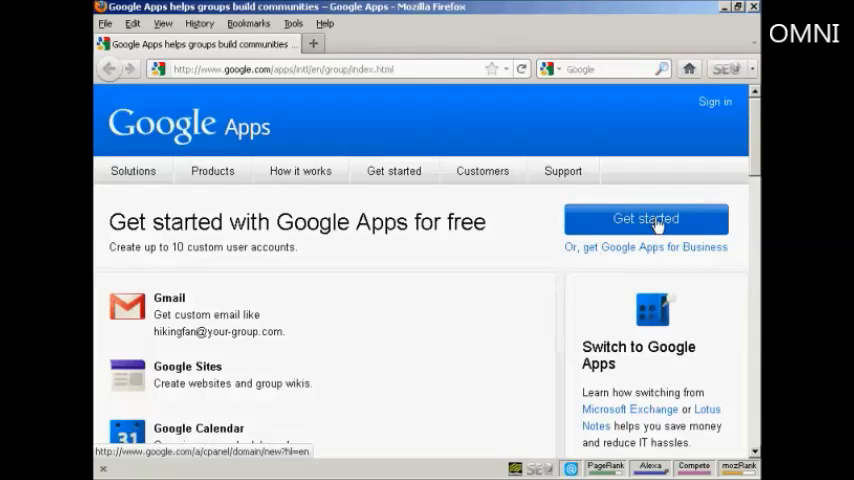
Begin the free sign-up and submit samowen.info as the existing domain name.
left_click(646, 218)
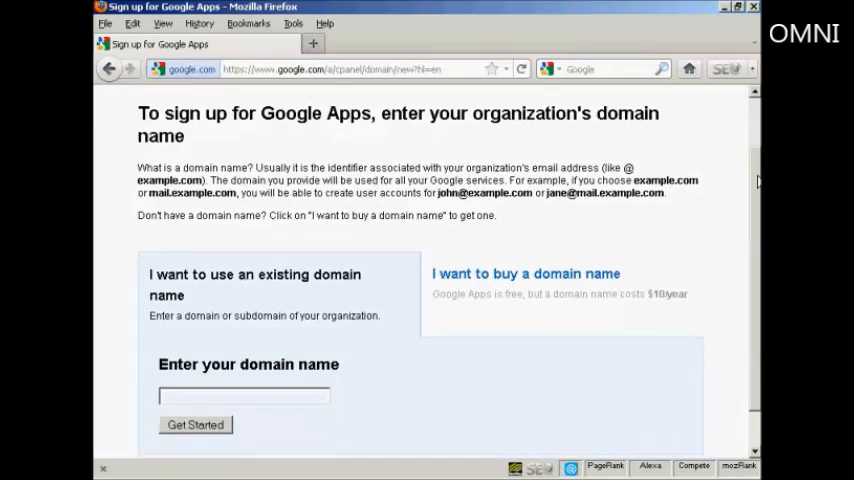
scroll("down", 3)
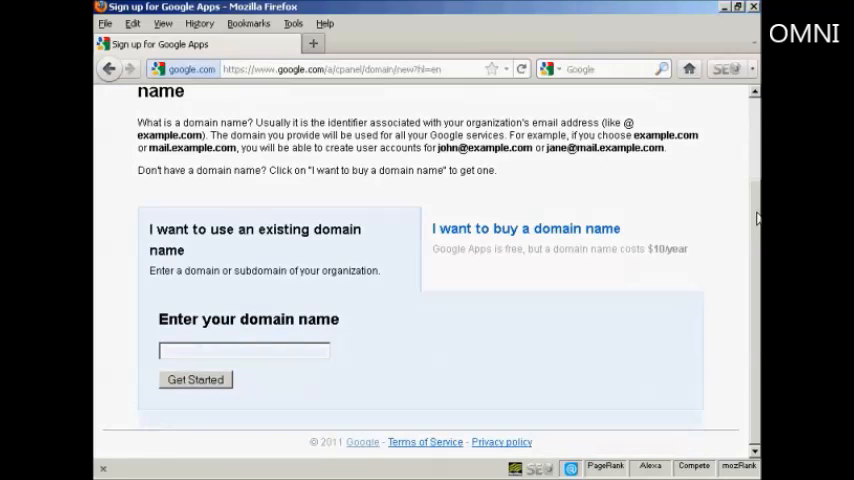
mouse_move(525, 228)
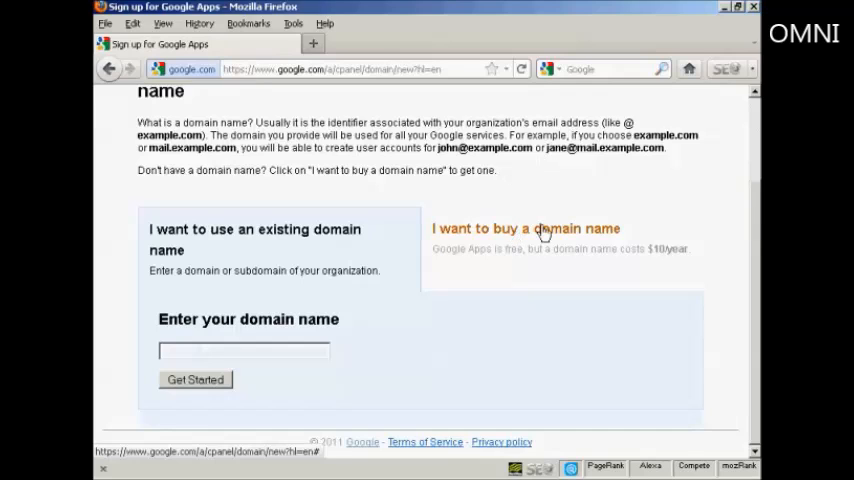
mouse_move(638, 170)
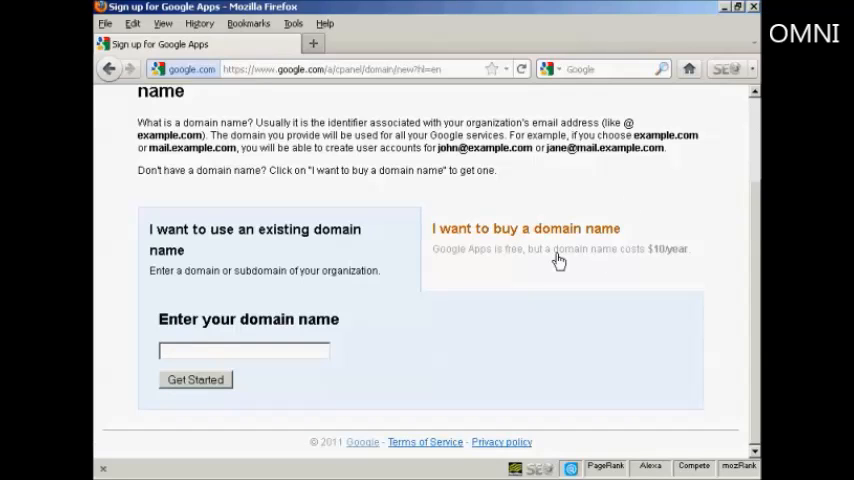
mouse_move(675, 248)
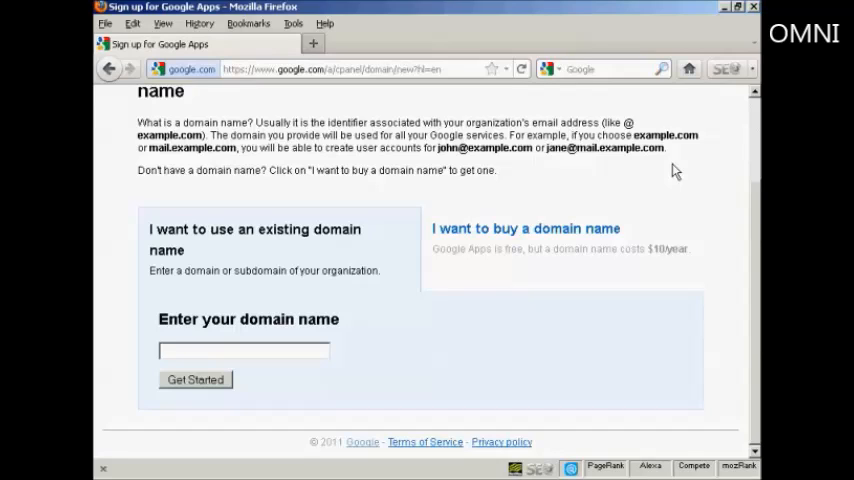
mouse_move(352, 302)
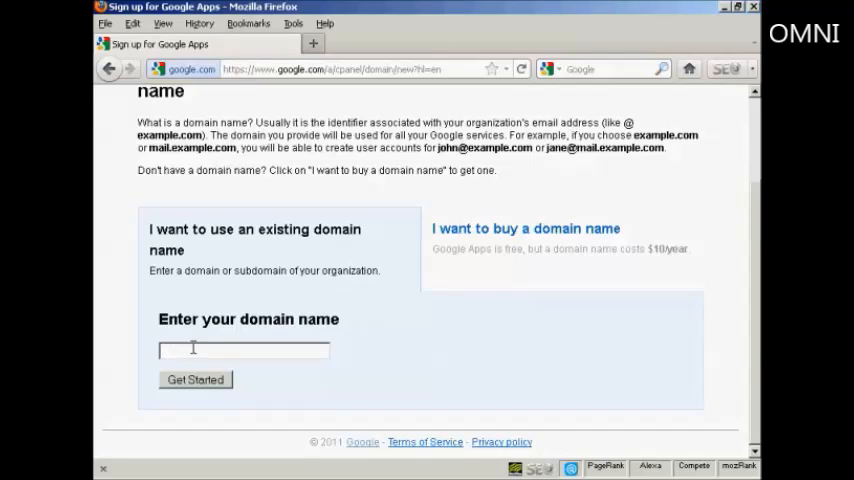
type("samowen.info")
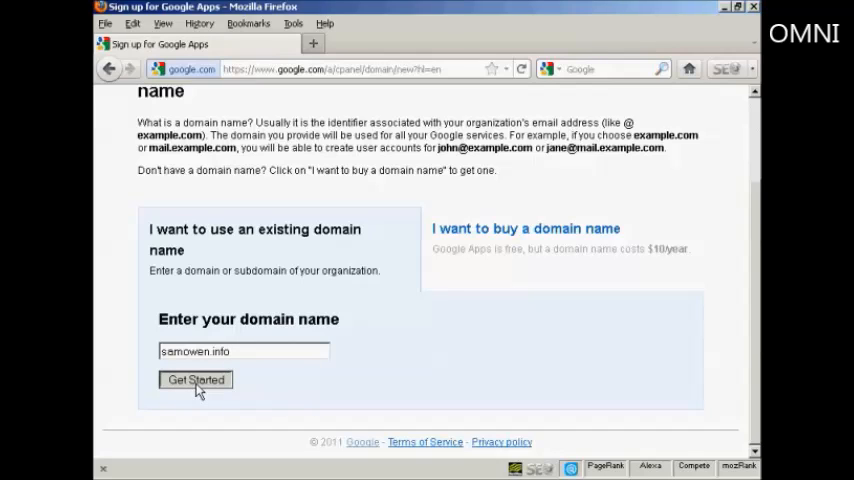
left_click(195, 380)
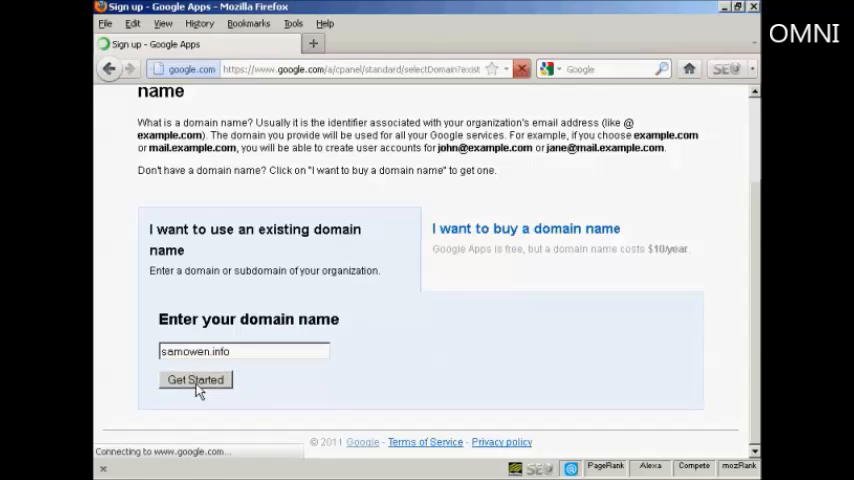
Reach the step-2 administrator details form and tick the DNS record acknowledgement.
left_click(195, 380)
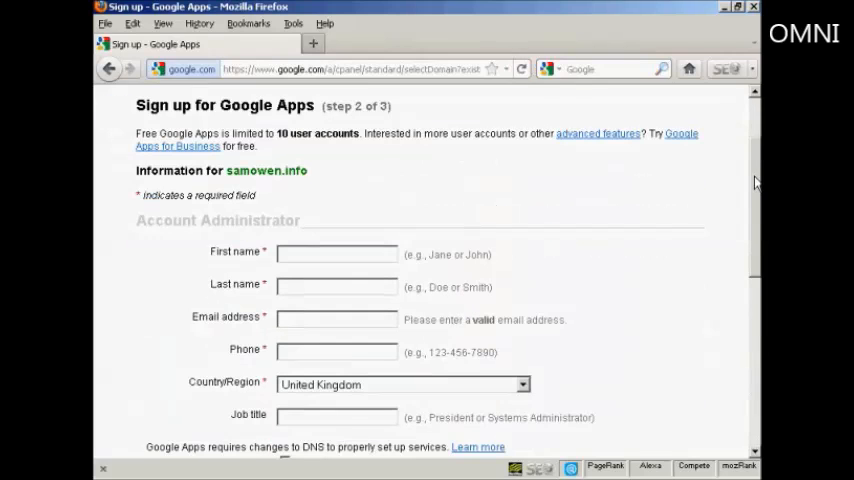
scroll("down", 3)
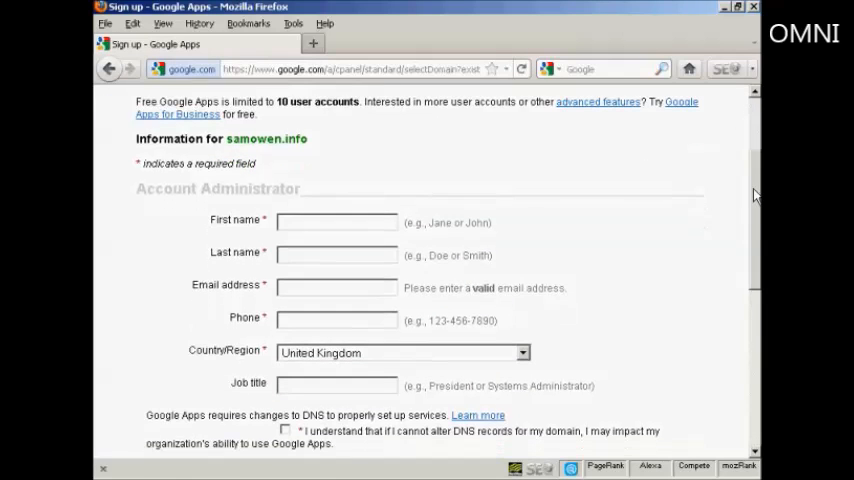
scroll("down", 3)
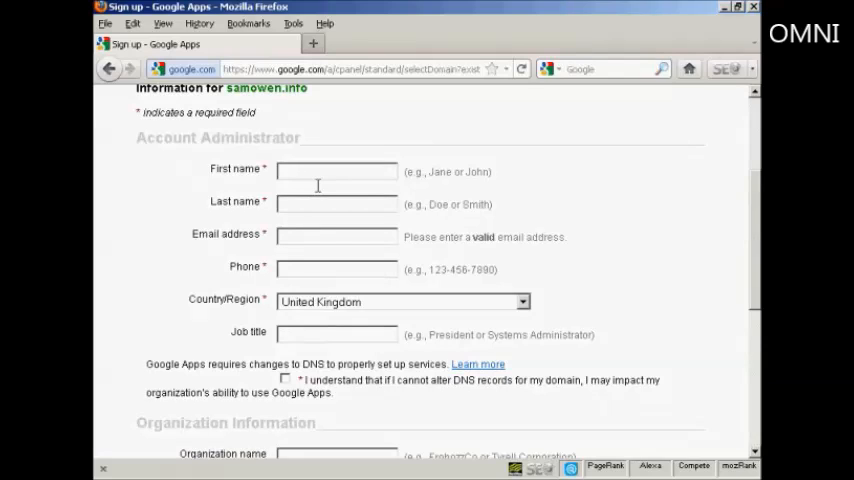
mouse_move(548, 193)
type("Sam")
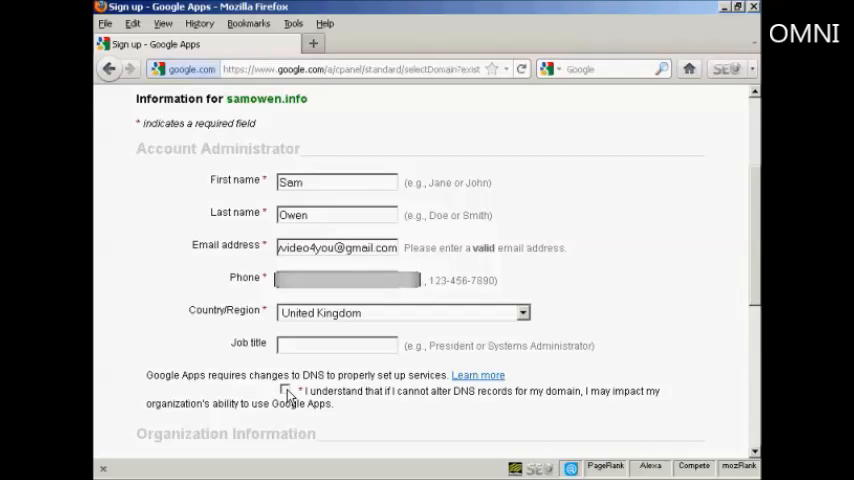
left_click(289, 391)
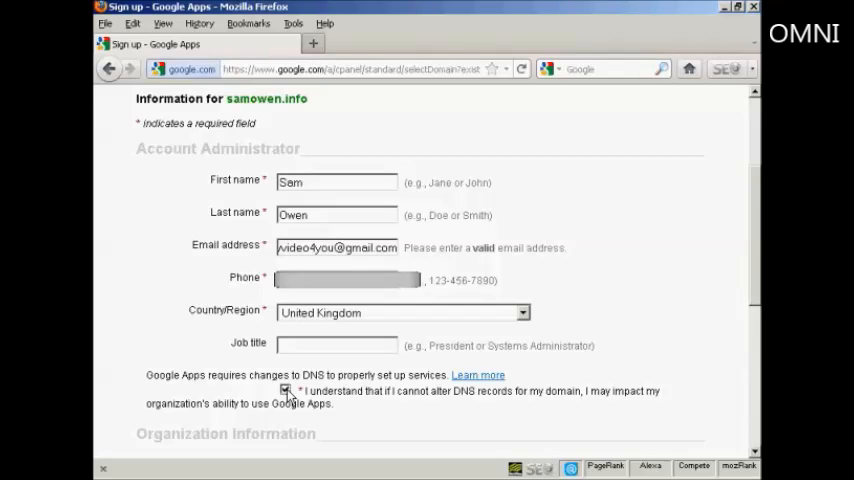
left_click(285, 389)
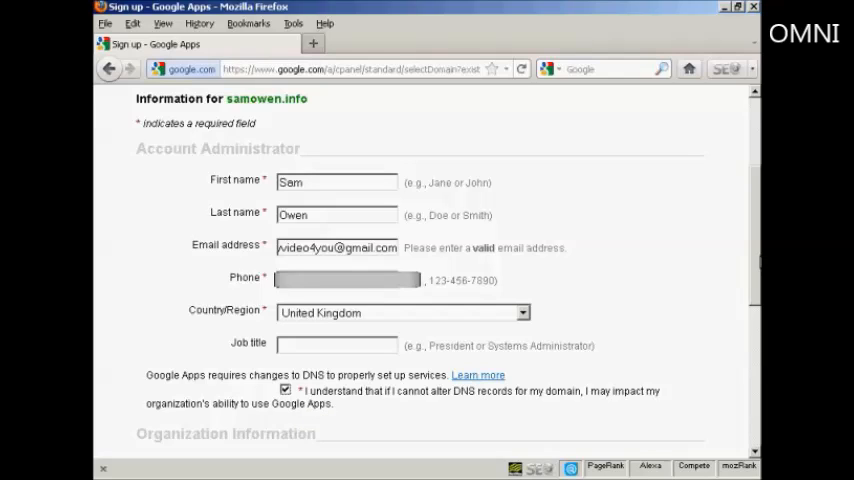
Enter 'Sam Owe...' as the organization name.
scroll("down", 3)
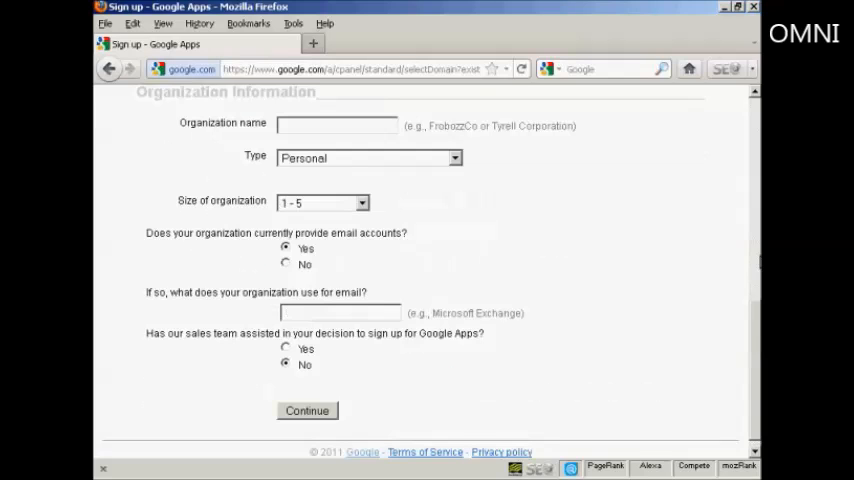
left_click(337, 125)
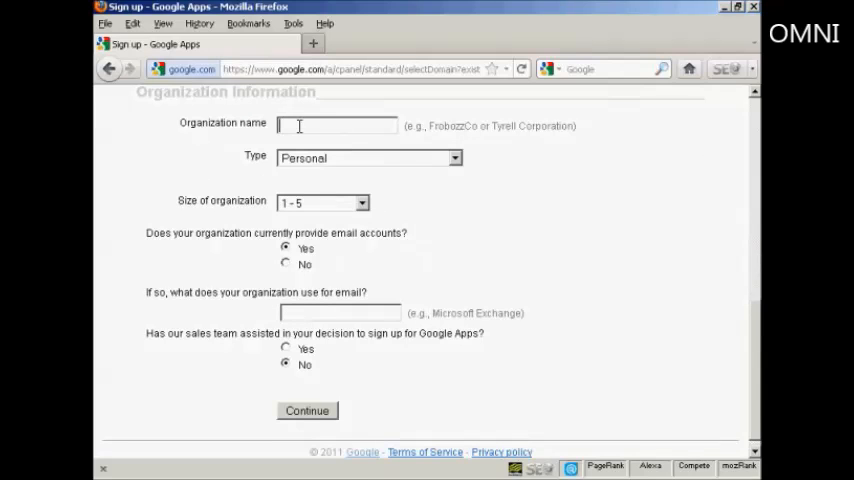
type("S")
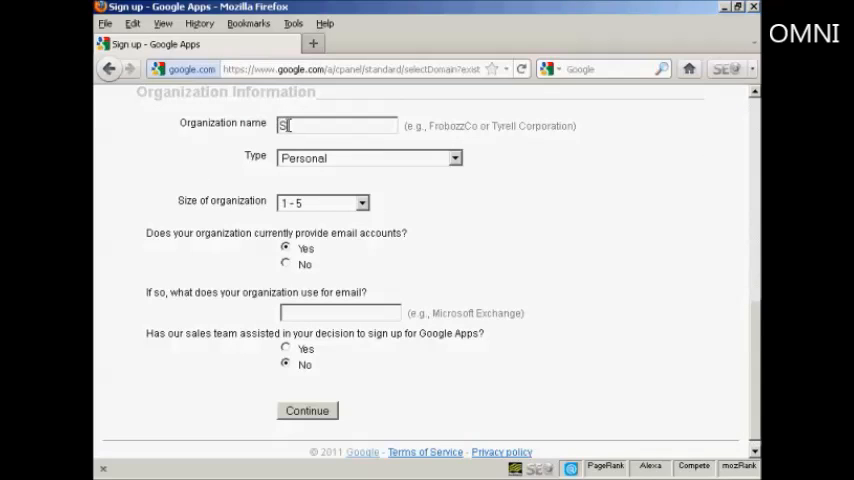
type("am Owen")
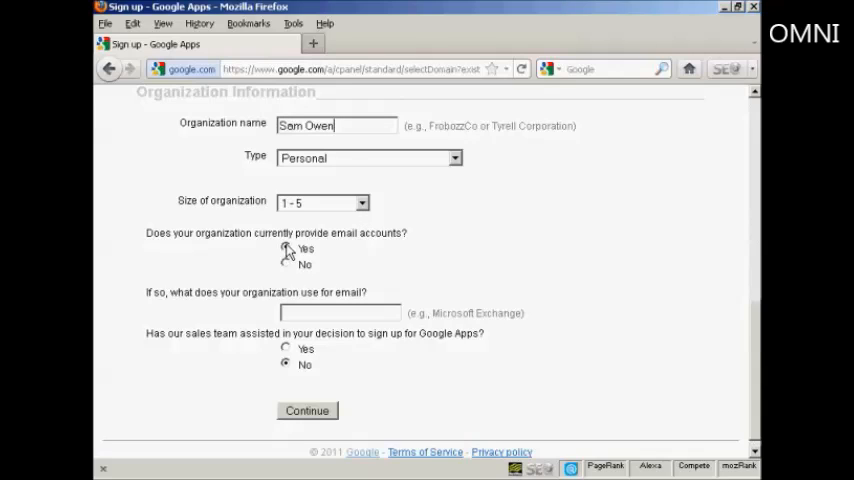
Answer Yes to existing email accounts, No to sales assistance, and continue to step 3.
left_click(287, 248)
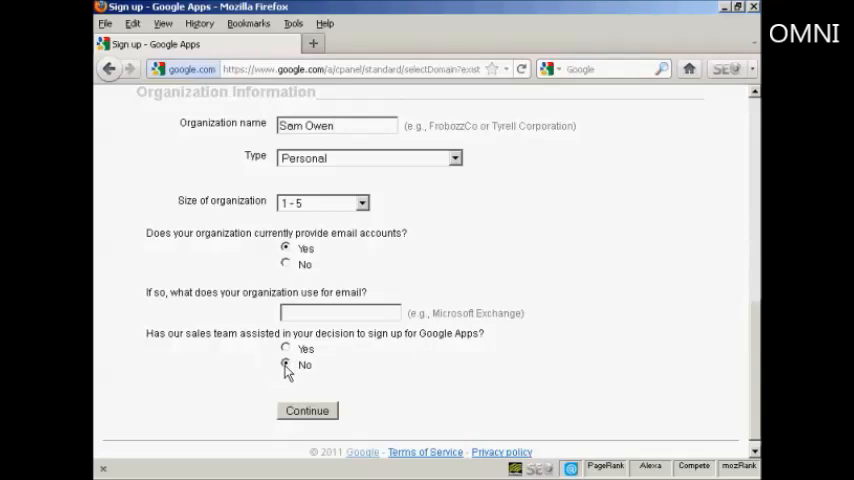
left_click(286, 364)
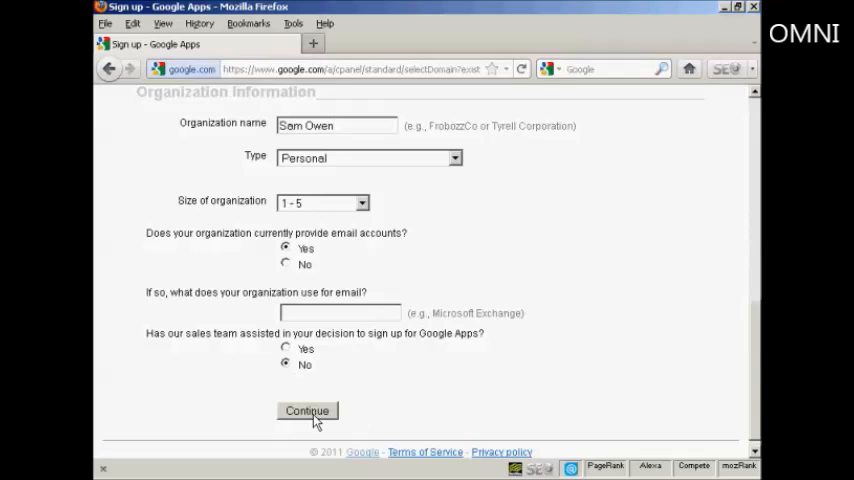
left_click(307, 411)
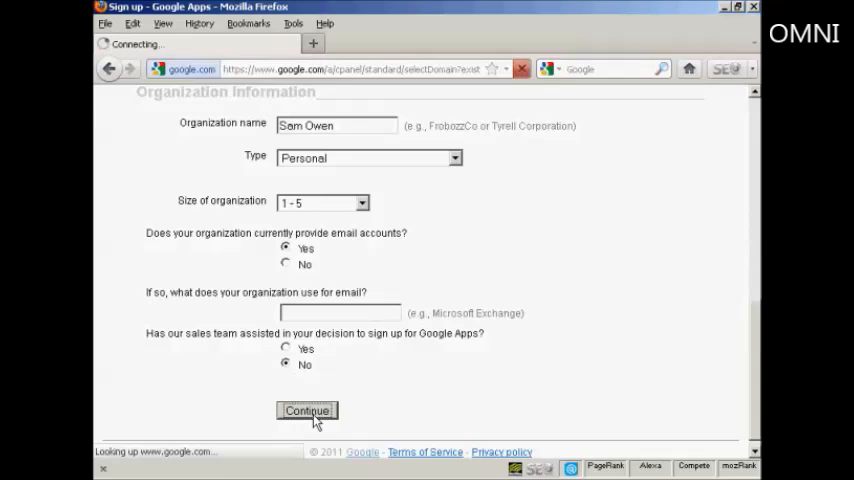
left_click(306, 410)
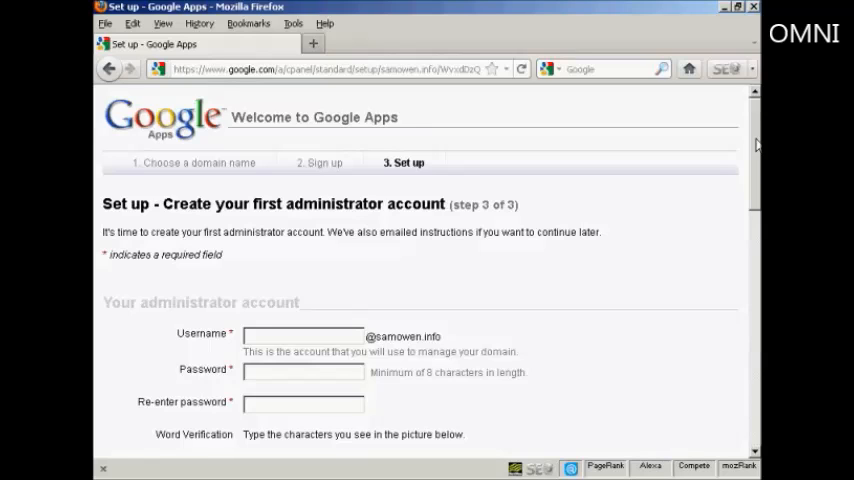
Enter administrator username 'sam' and the word-verification answer 'gratered'.
scroll("down", 3)
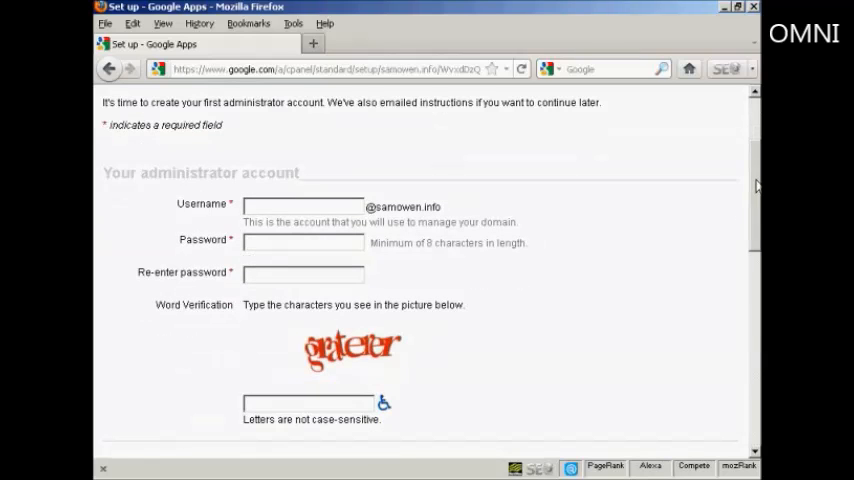
left_click(300, 206)
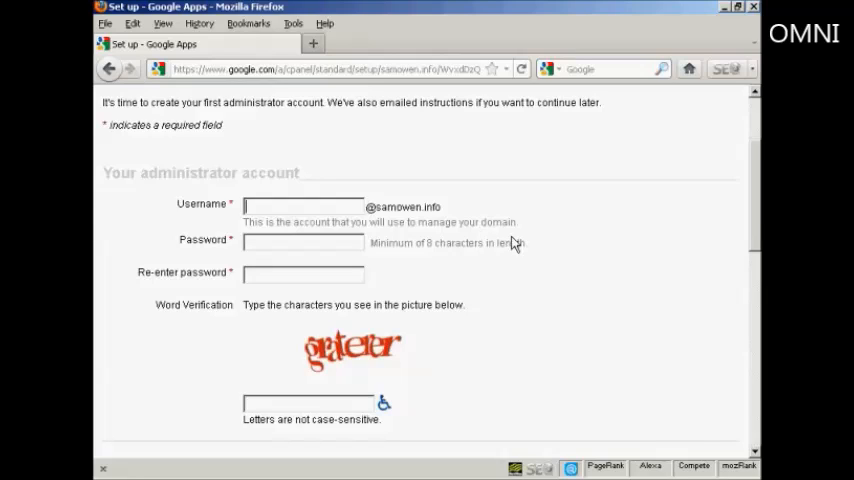
type("sam")
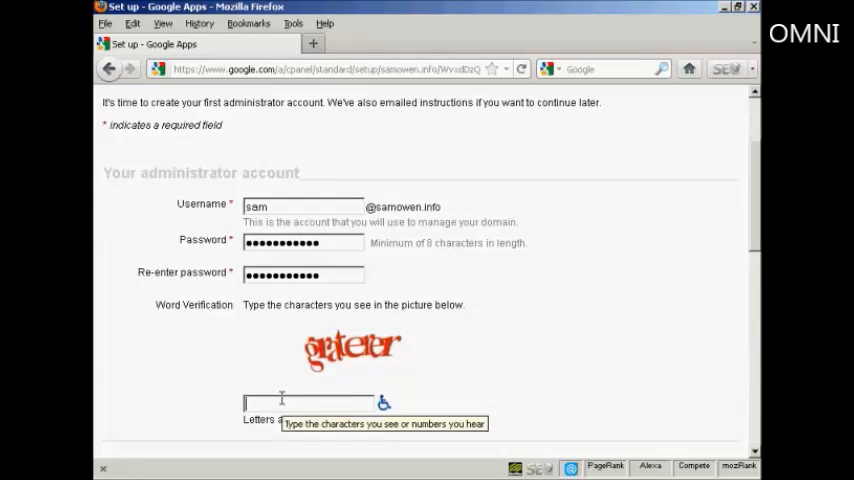
mouse_move(345, 423)
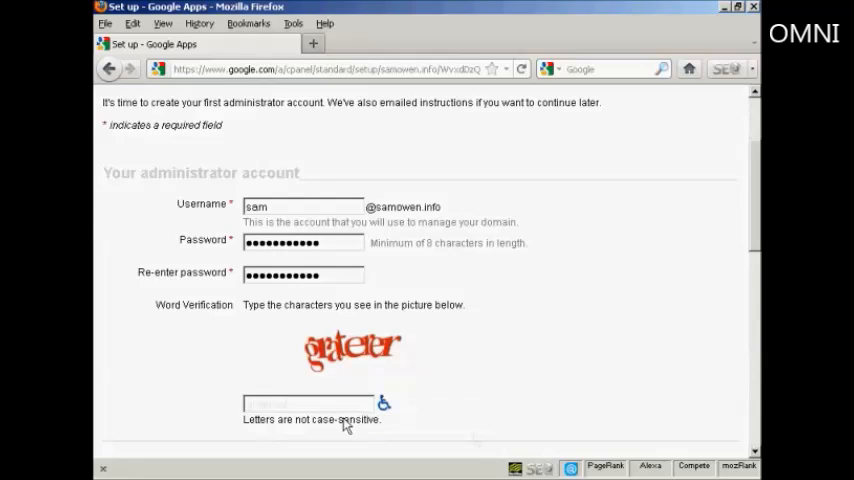
type("gratered")
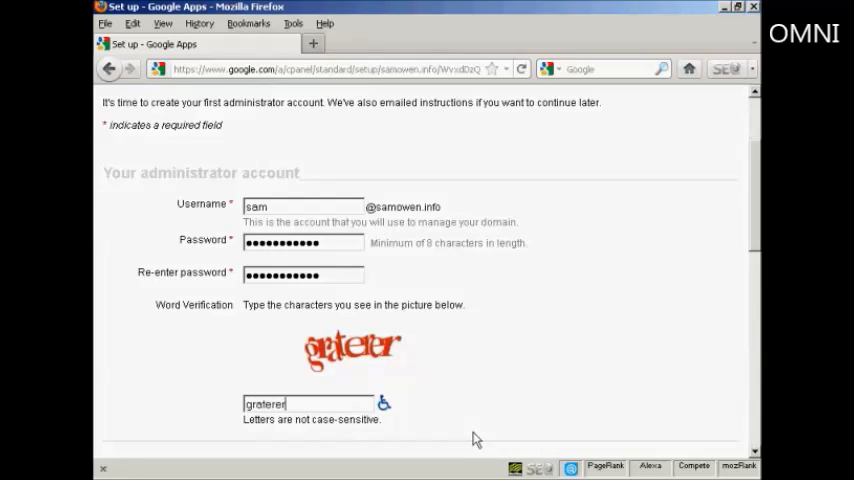
Review the Terms and Conditions down to the acceptance options.
scroll("down", 3)
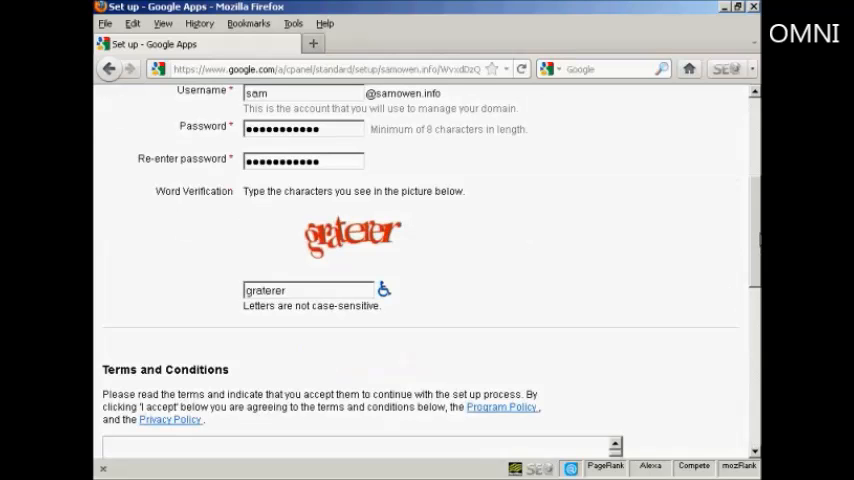
scroll("down", 3)
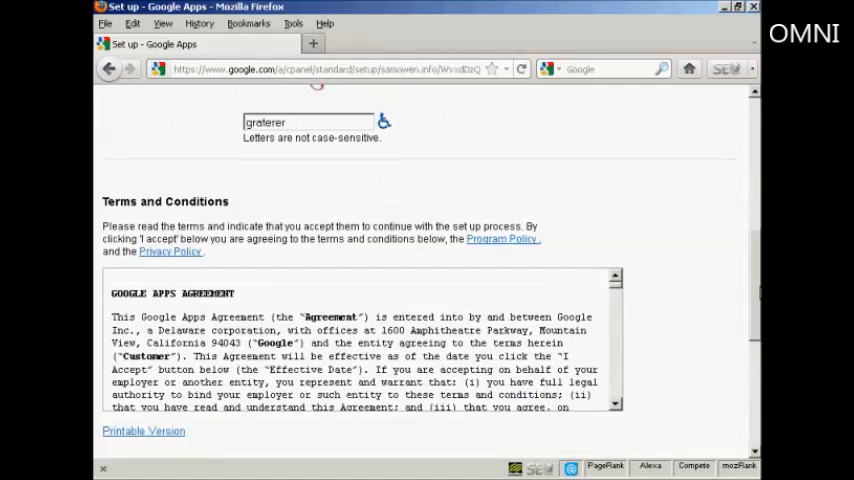
left_click(290, 122)
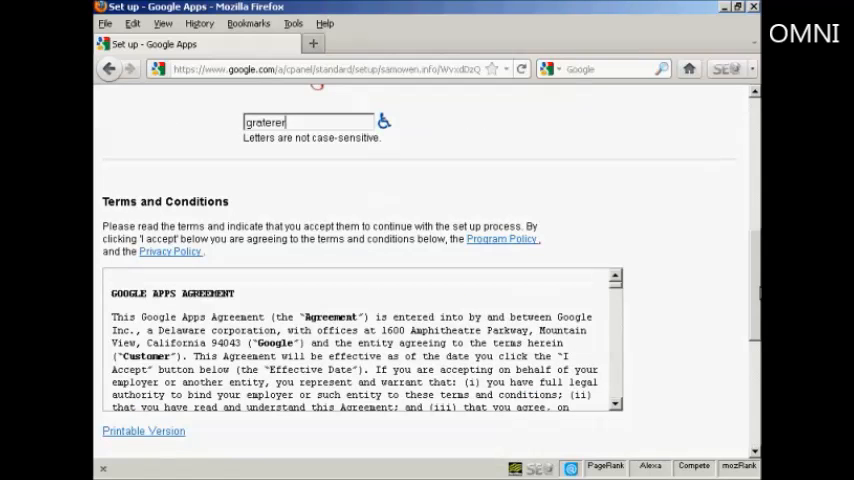
scroll("down", 3)
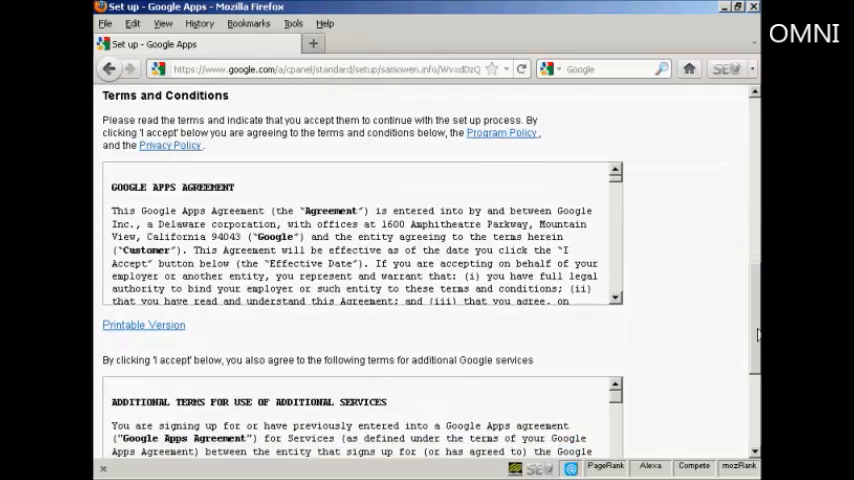
scroll("down", 3)
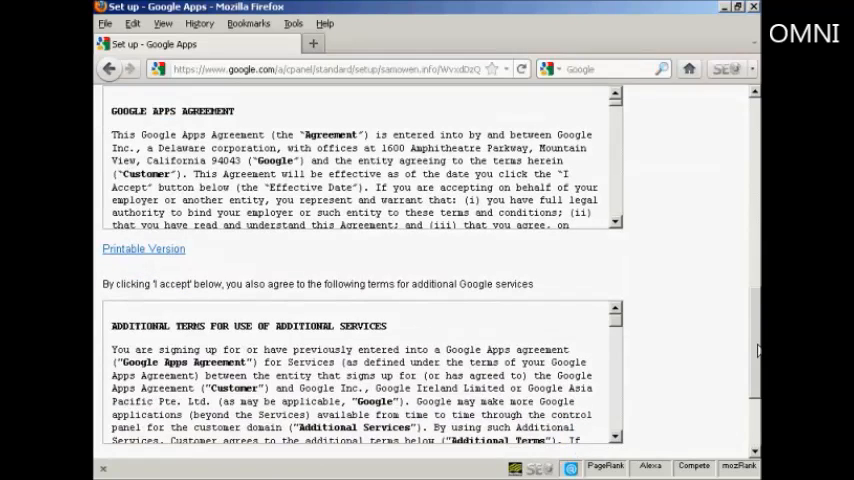
scroll("down", 3)
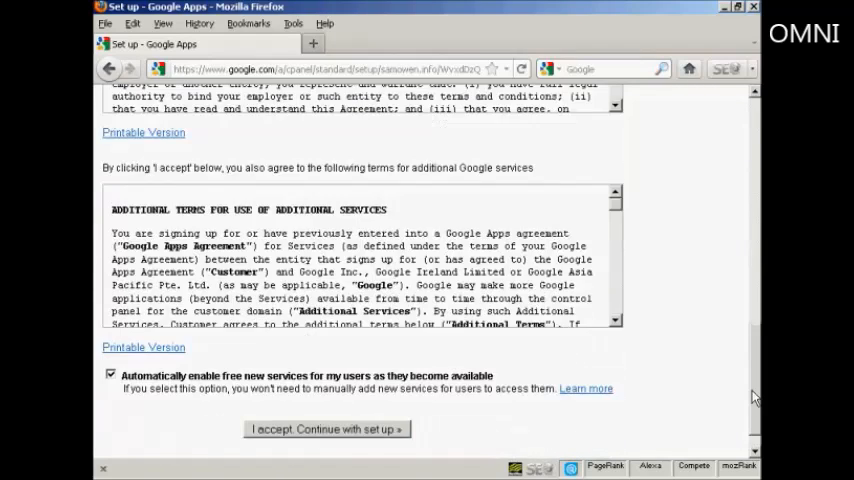
scroll("down", 3)
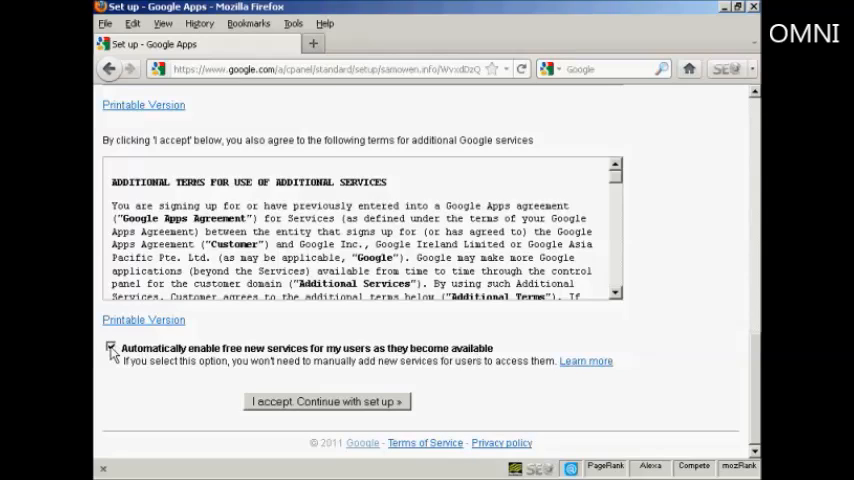
Keep automatic new services enabled and accept the agreement to continue set-up.
left_click(111, 347)
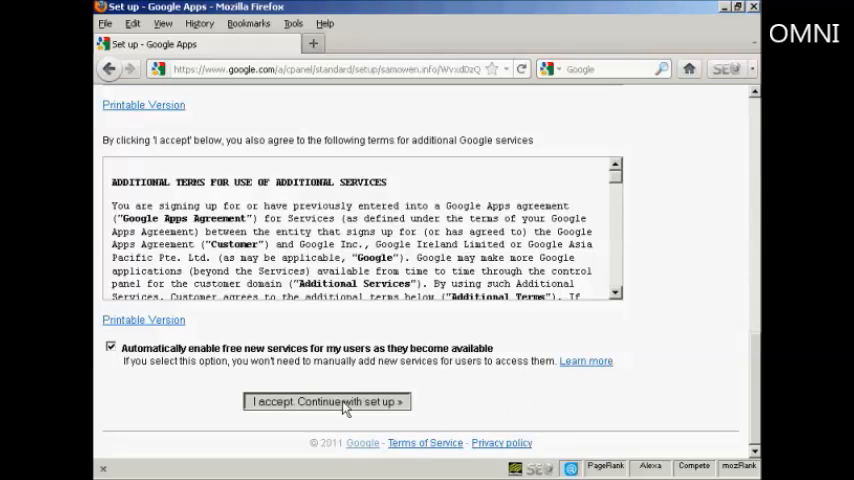
left_click(326, 401)
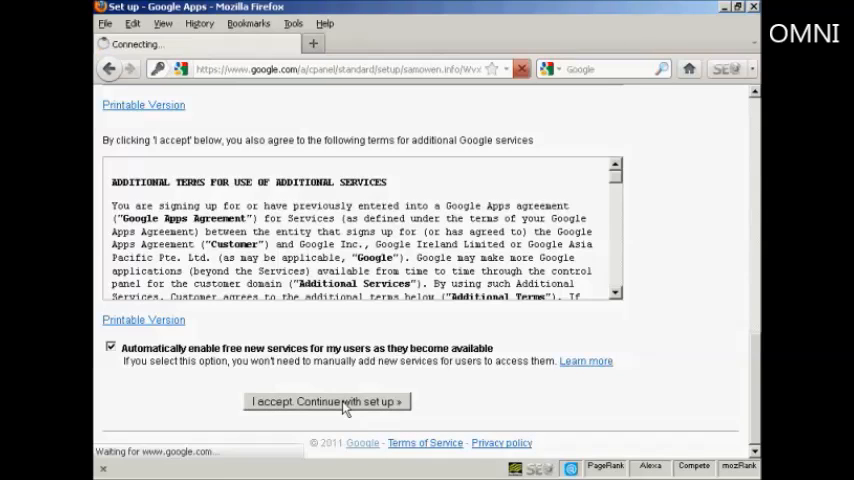
left_click(326, 401)
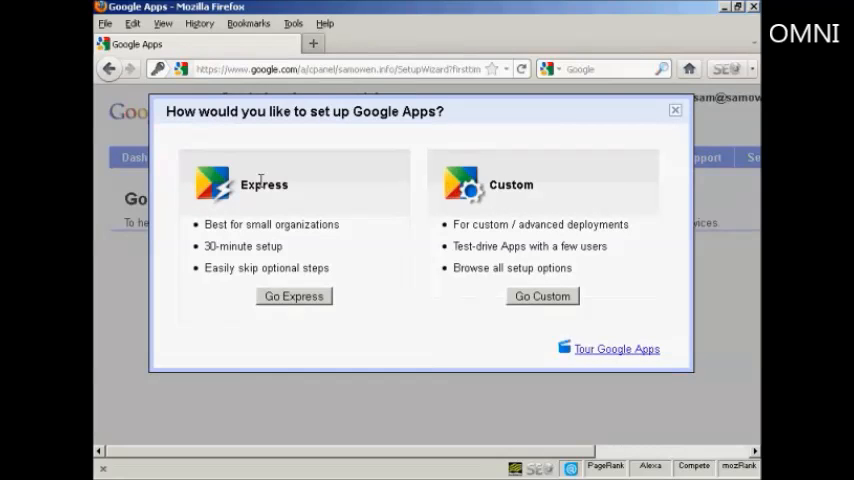
mouse_move(263, 185)
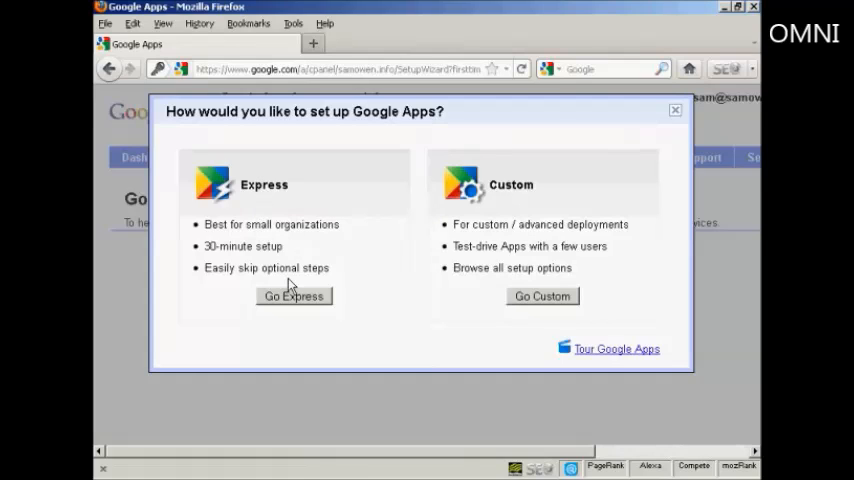
mouse_move(525, 191)
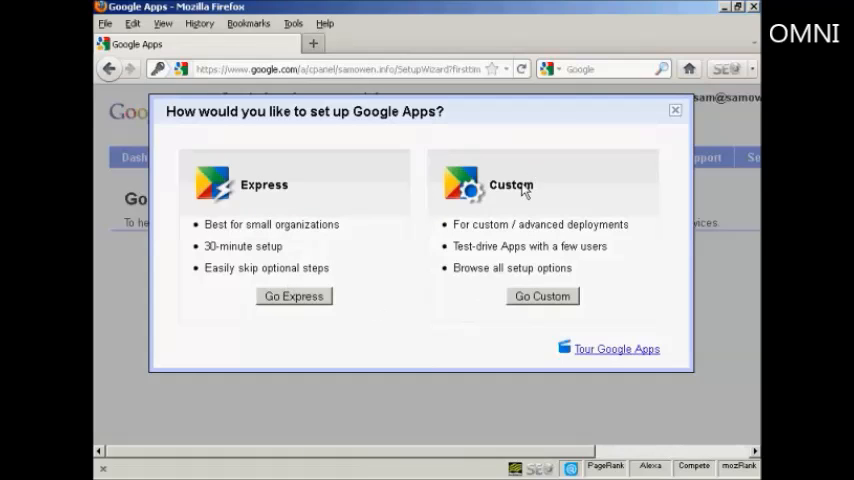
mouse_move(505, 318)
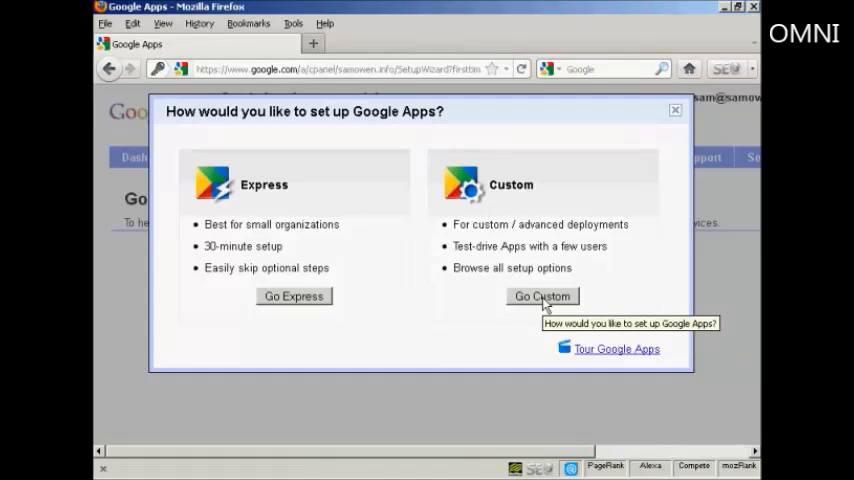
Choose Go Custom in the set-up method dialog.
left_click(542, 296)
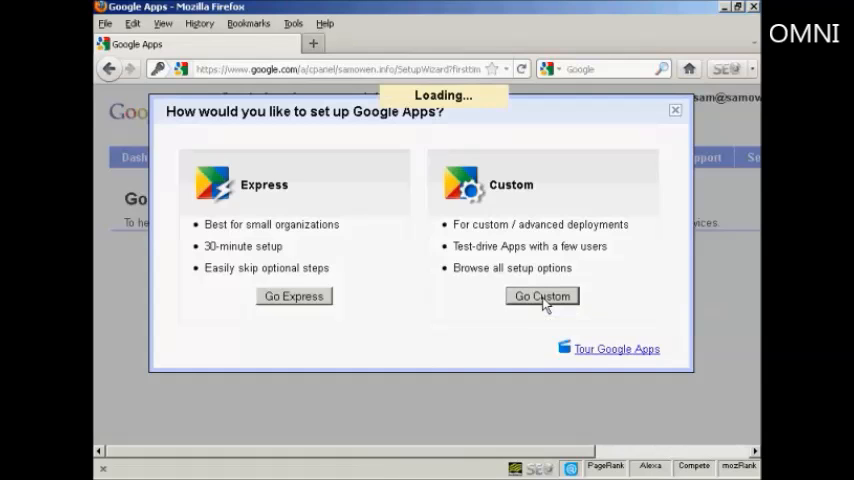
Advance through the custom wizard's Welcome page to the domain verification instructions.
left_click(542, 296)
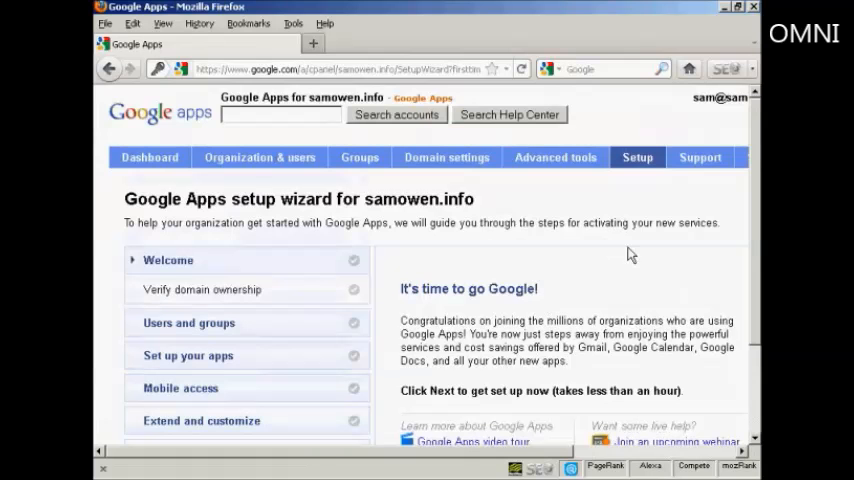
mouse_move(650, 253)
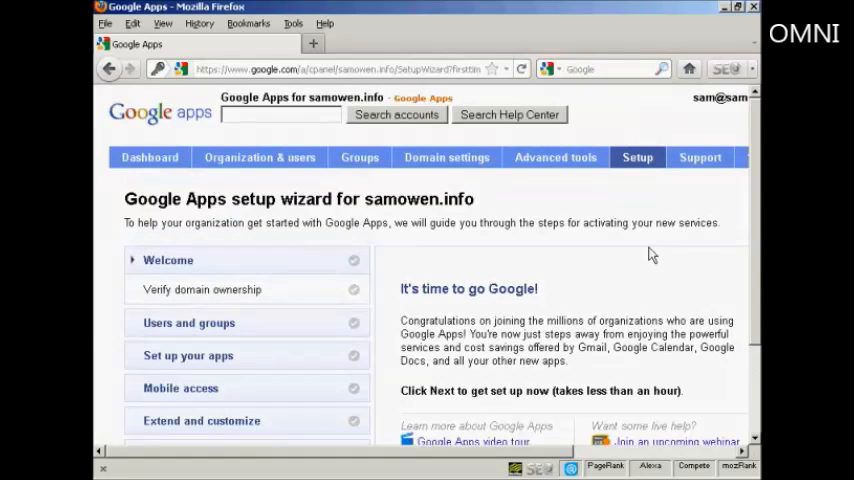
mouse_move(757, 187)
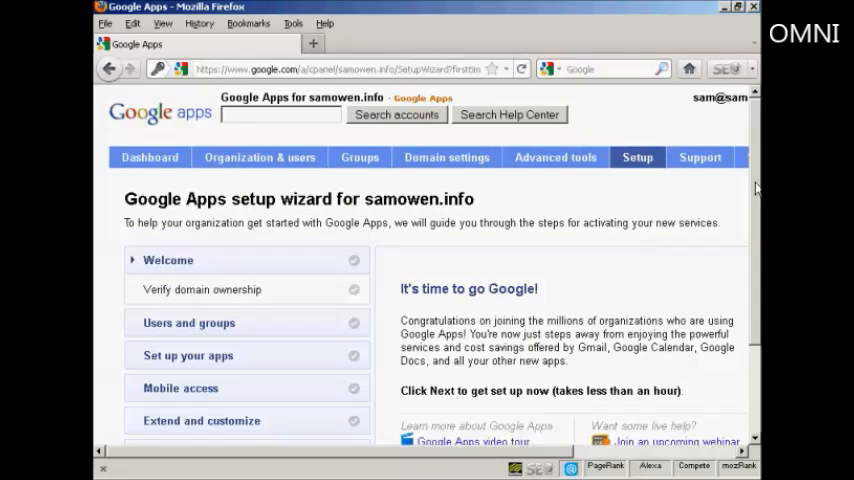
scroll("down", 3)
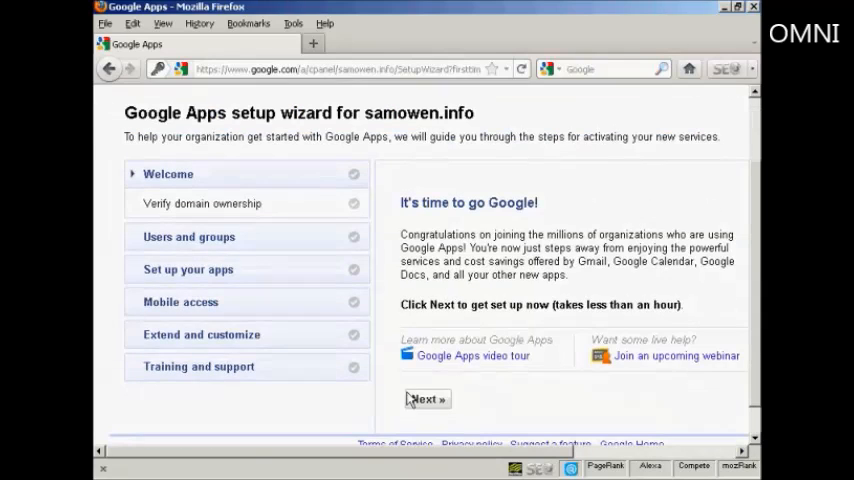
left_click(424, 399)
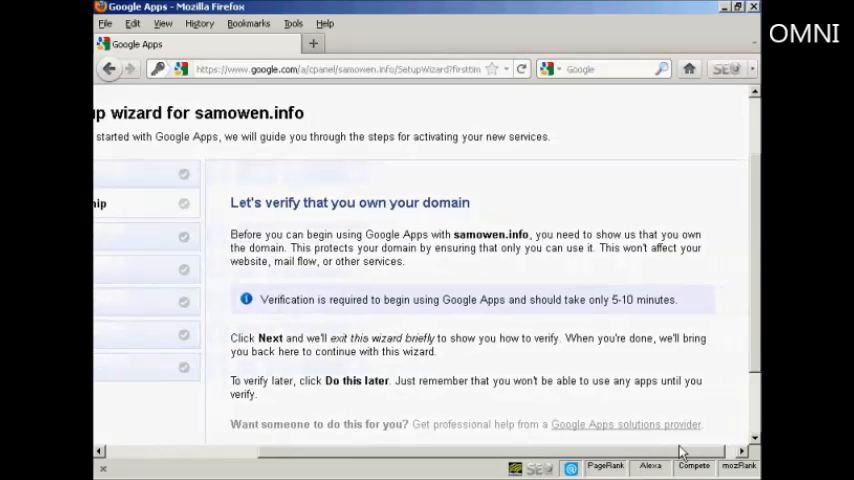
scroll("down", 3)
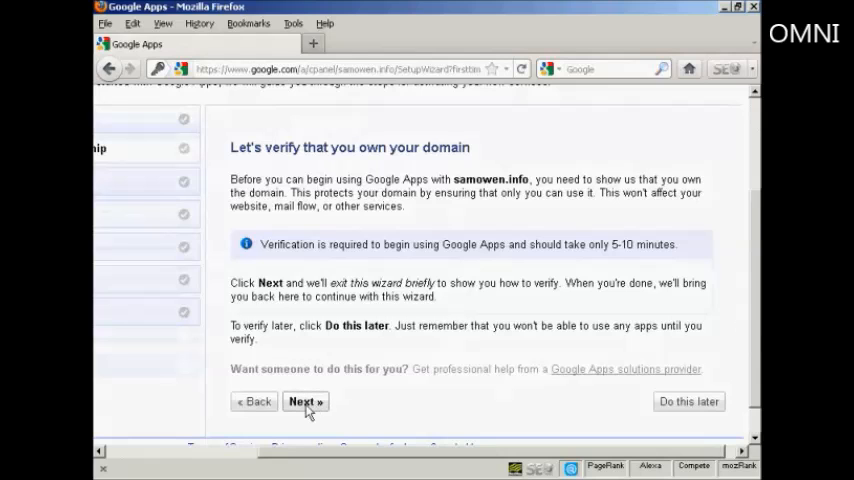
left_click(305, 401)
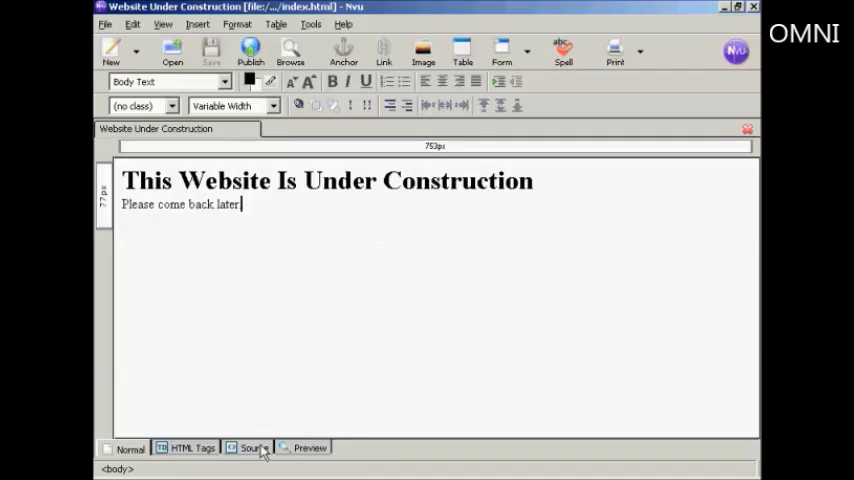
Switch index.html to Source view to place the google-site-verification meta tag in <head>.
left_click(252, 448)
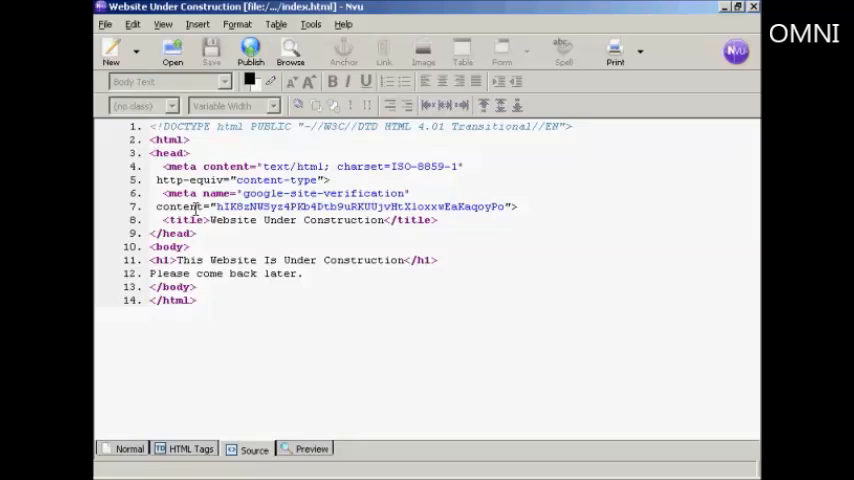
mouse_move(192, 165)
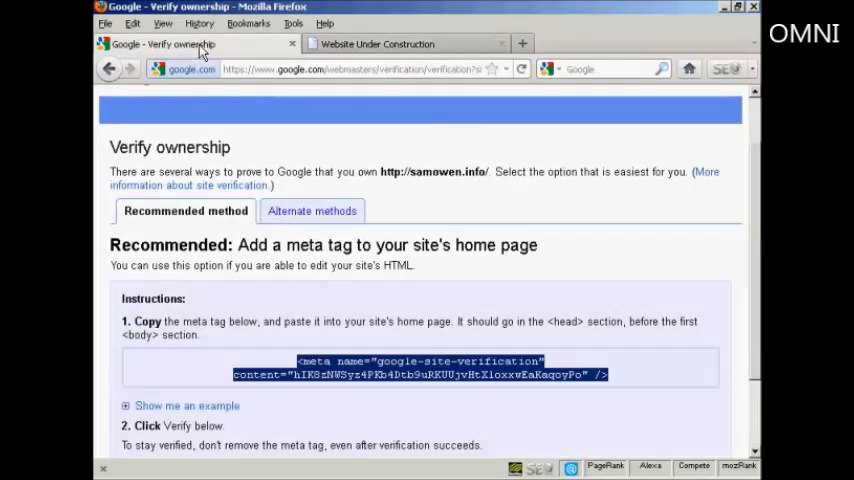
Verify ownership of samowen.info and continue back to the wizard's Users and groups step.
scroll("down", 3)
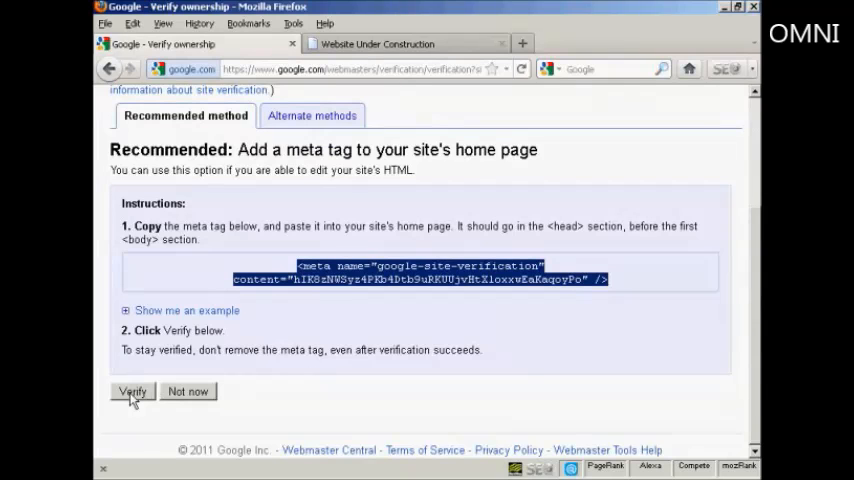
left_click(132, 391)
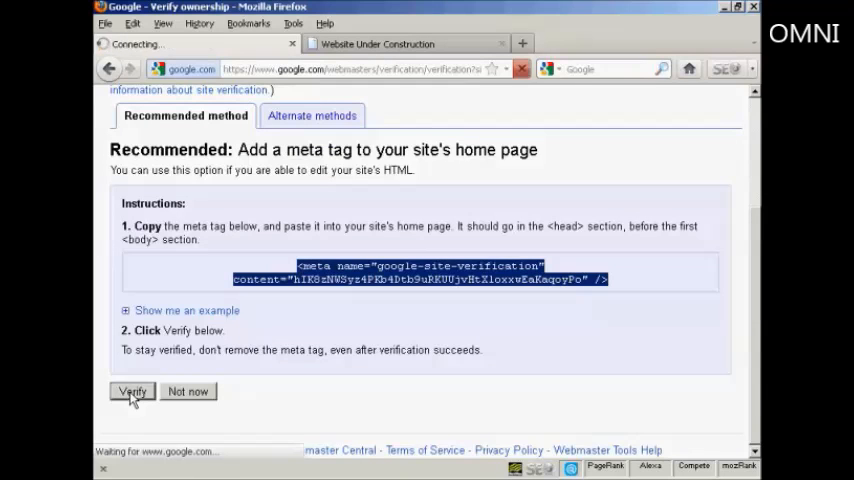
left_click(132, 391)
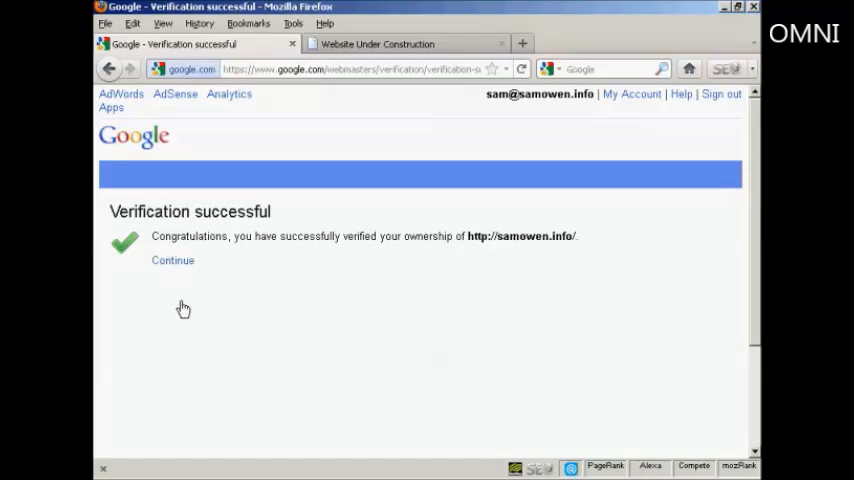
left_click(172, 260)
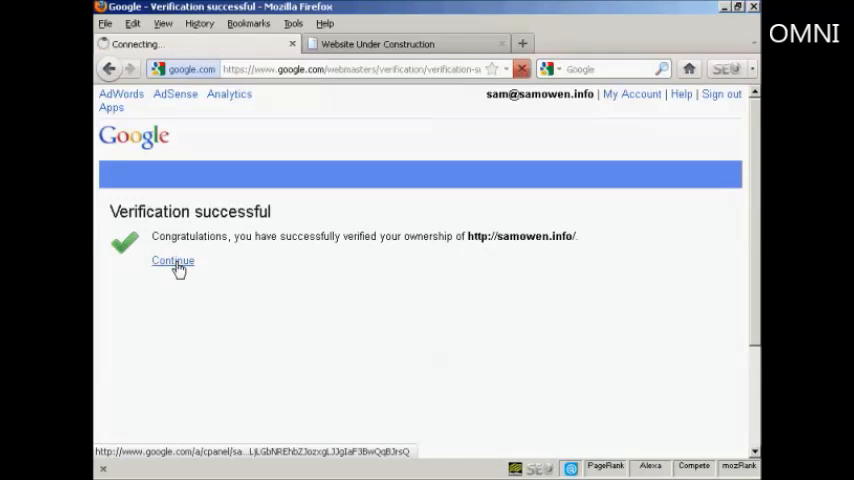
left_click(172, 260)
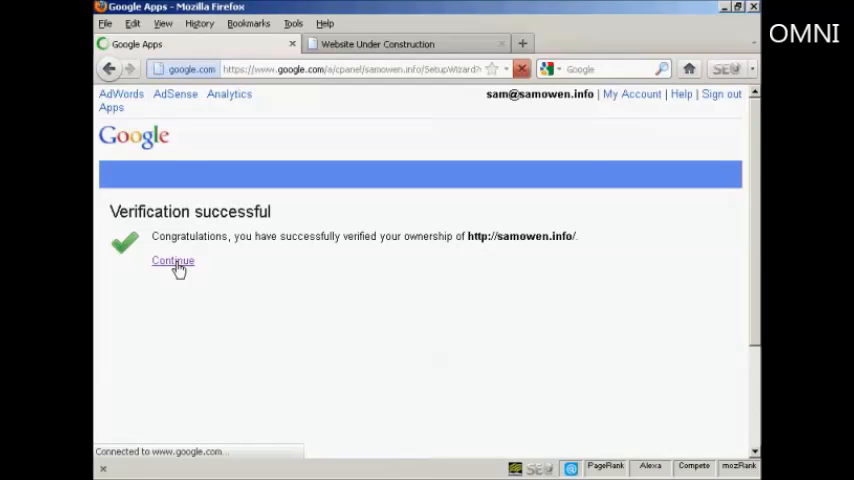
left_click(172, 260)
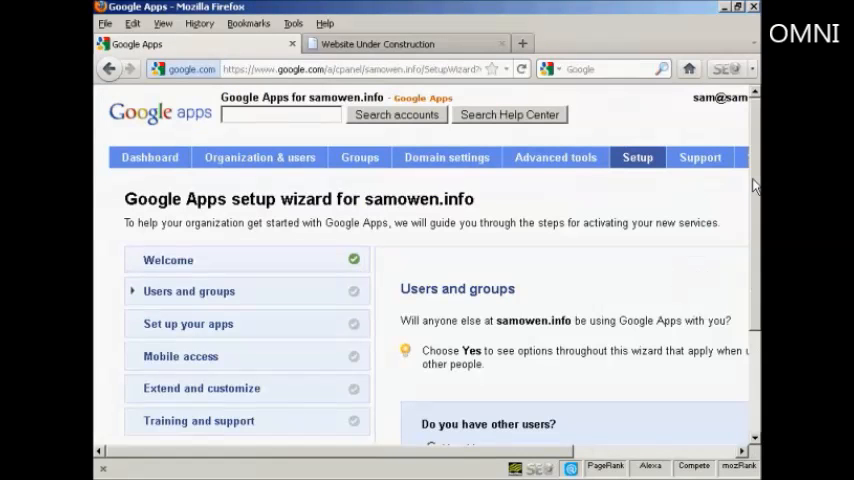
Select 'No, it's just me' and proceed to the Set up your Apps step.
scroll("down", 3)
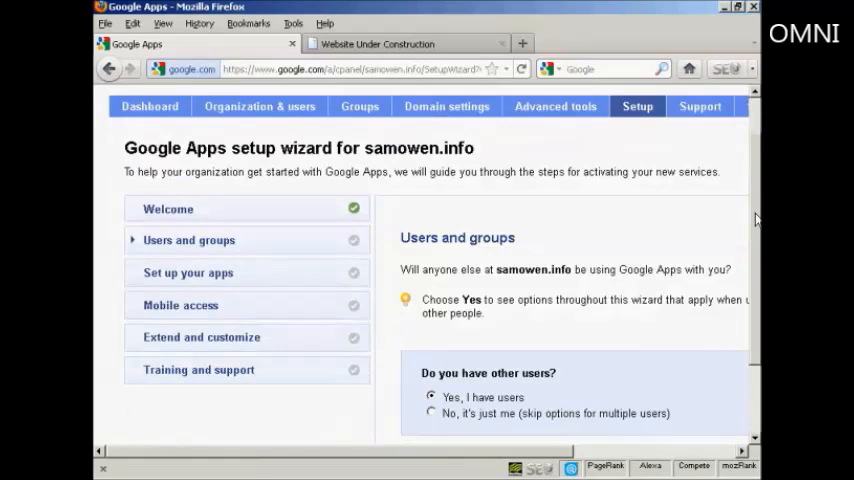
scroll("down", 3)
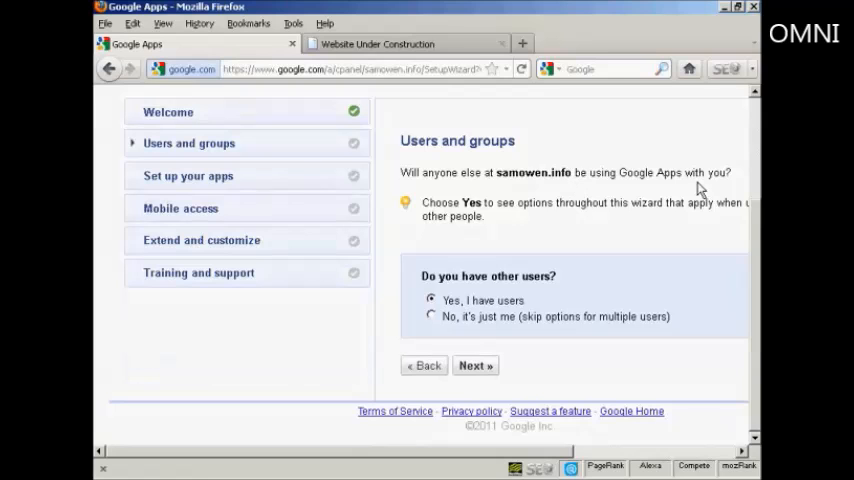
mouse_move(563, 458)
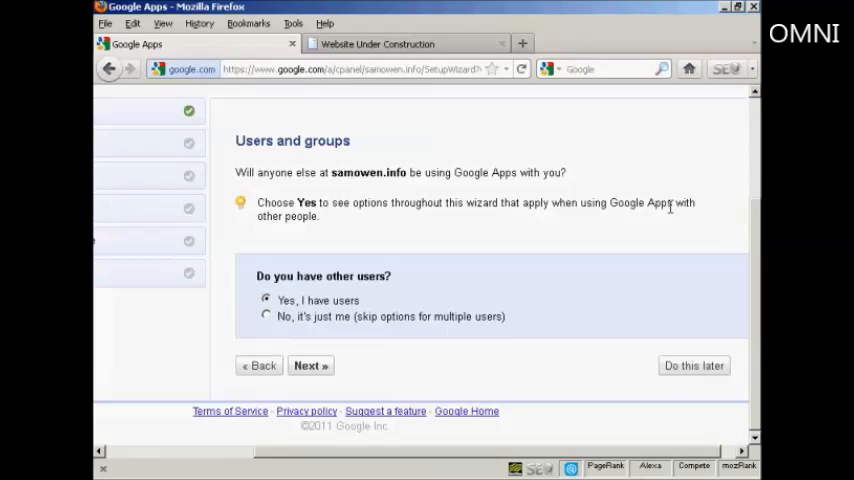
mouse_move(309, 248)
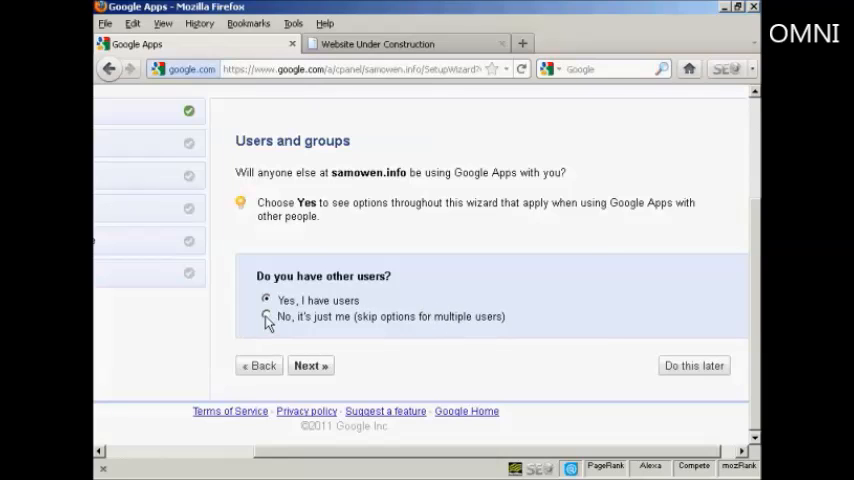
left_click(266, 316)
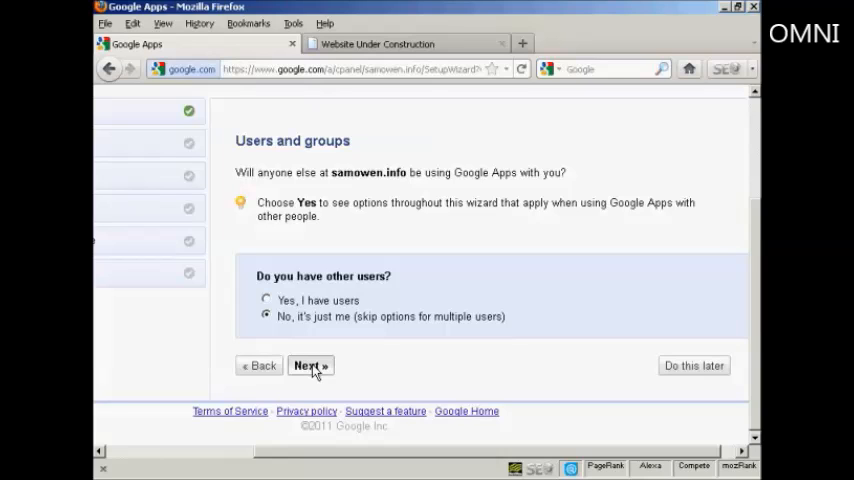
left_click(307, 365)
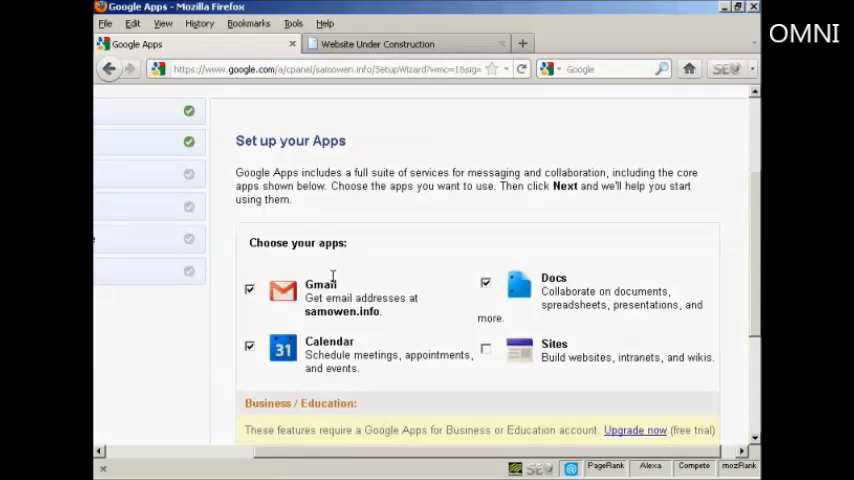
mouse_move(519, 293)
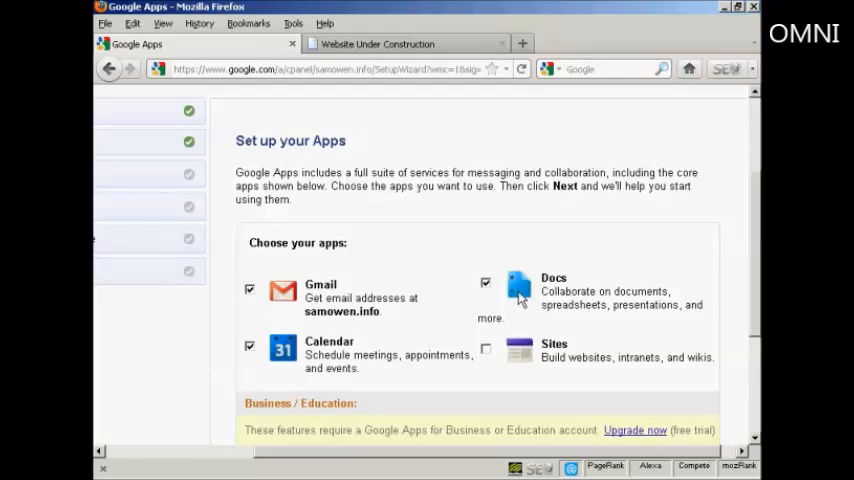
mouse_move(280, 362)
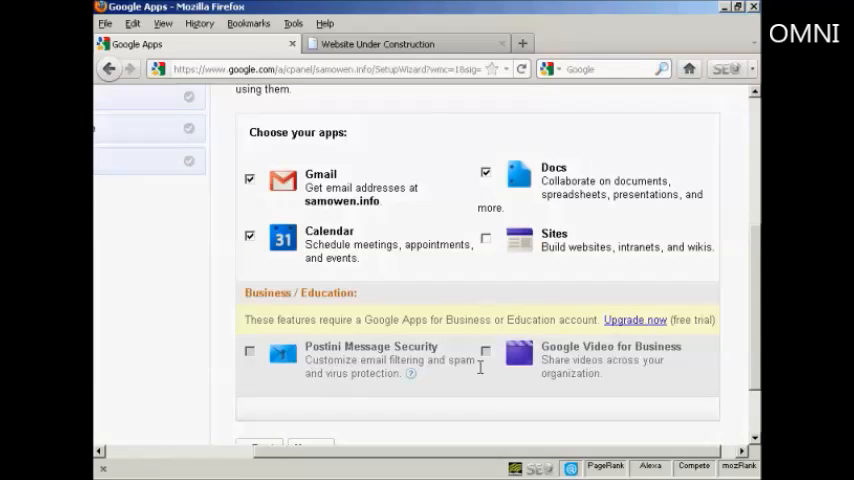
mouse_move(570, 370)
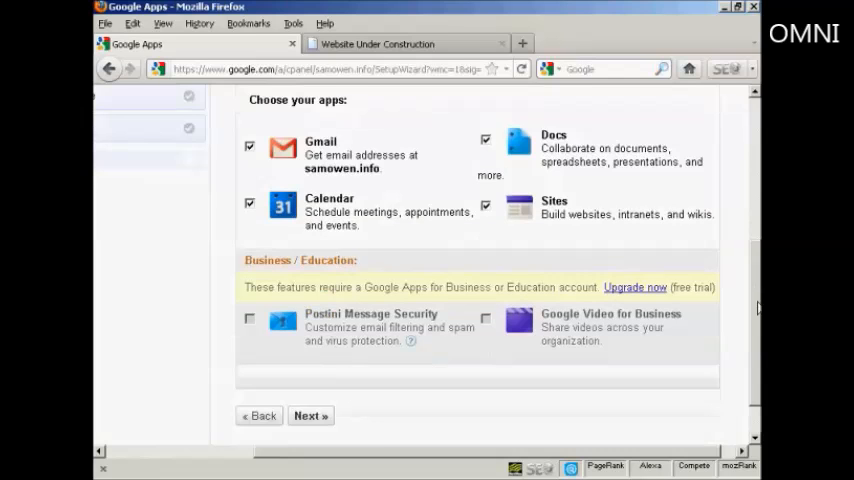
Proceed from the app selection to the Gmail setup step.
scroll("down", 3)
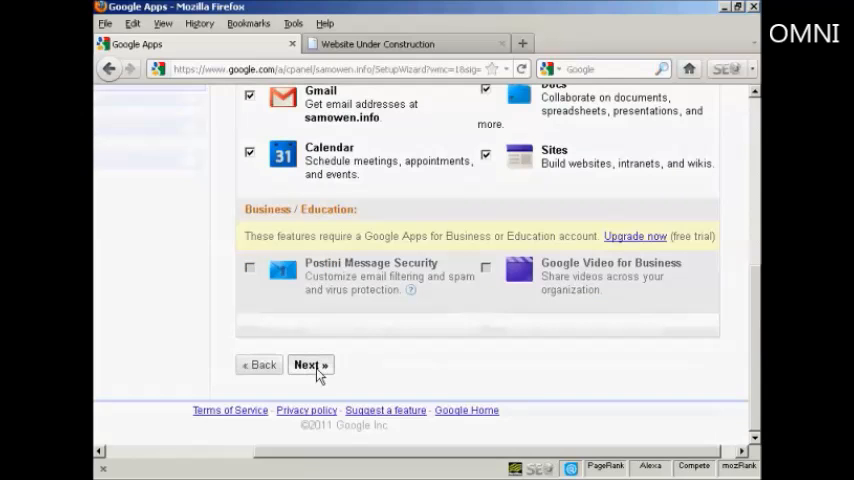
left_click(311, 364)
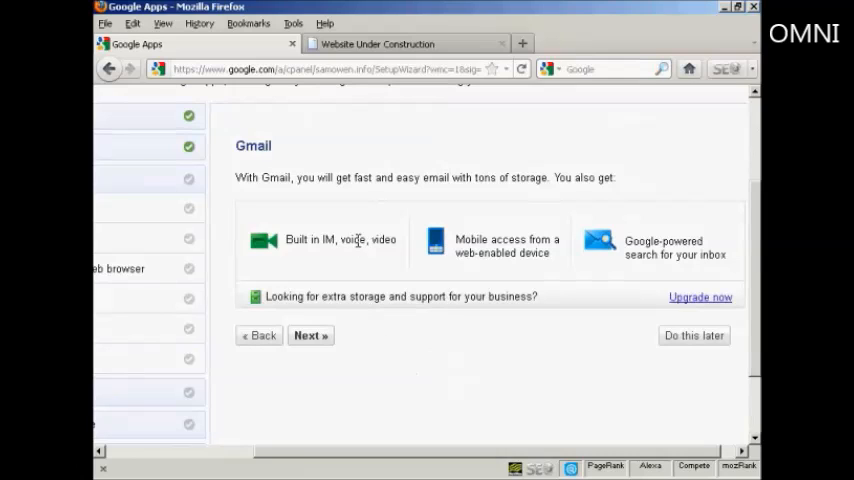
mouse_move(548, 258)
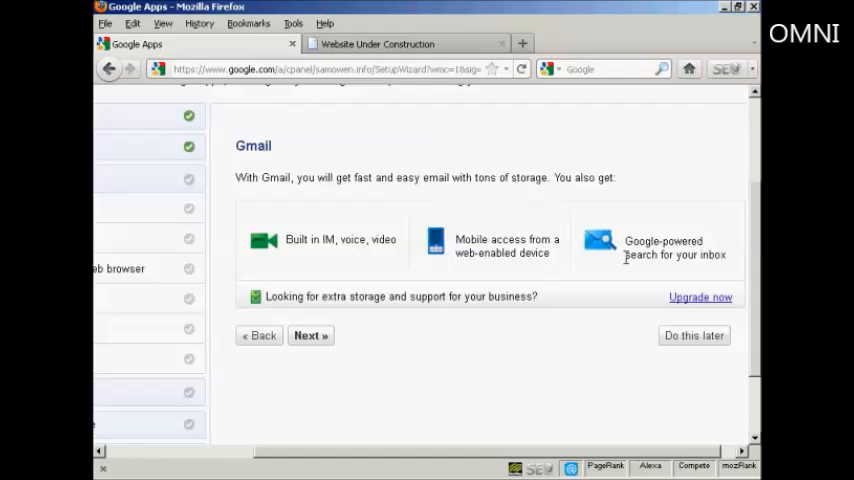
Tick Migrate old mail, Access contacts and Help prevent spoofing, then continue to mailflow.
left_click(310, 335)
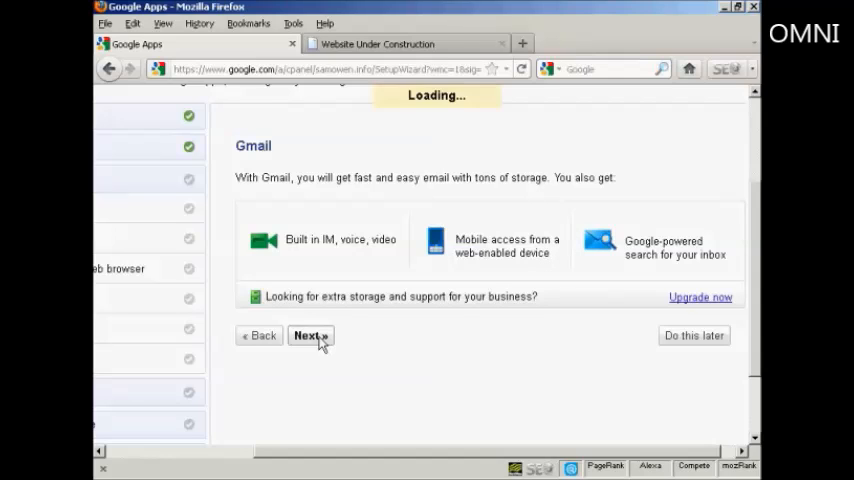
left_click(307, 335)
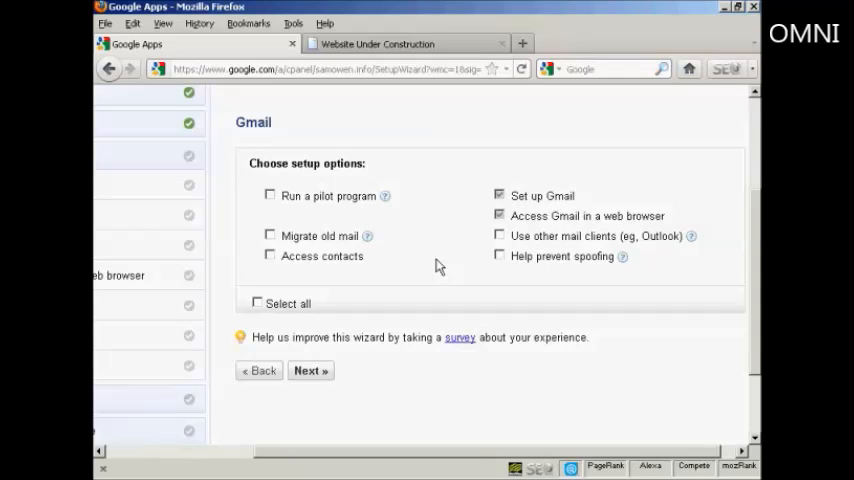
mouse_move(436, 266)
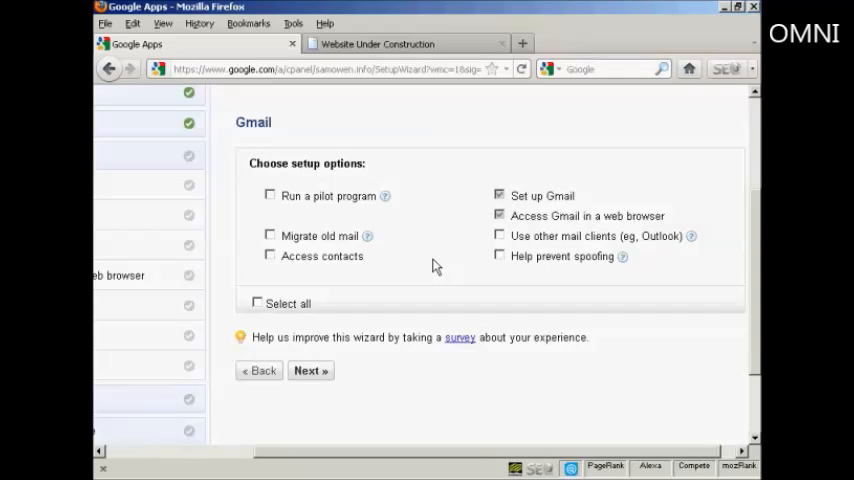
left_click(270, 235)
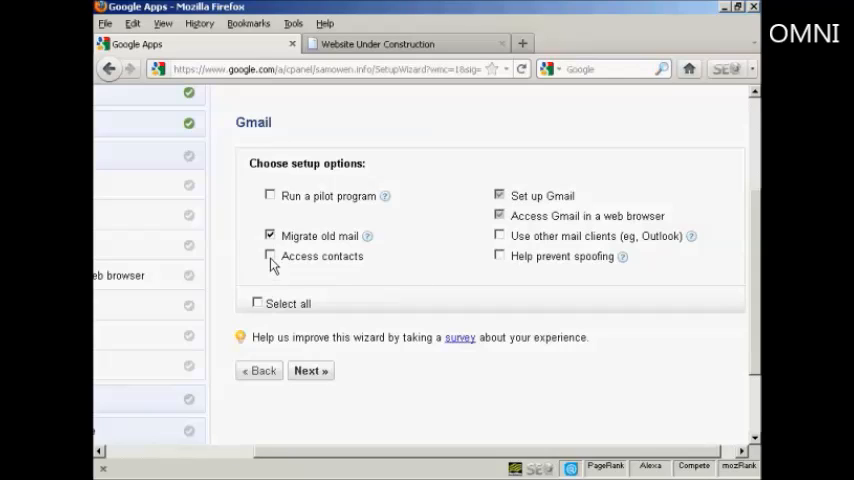
left_click(270, 256)
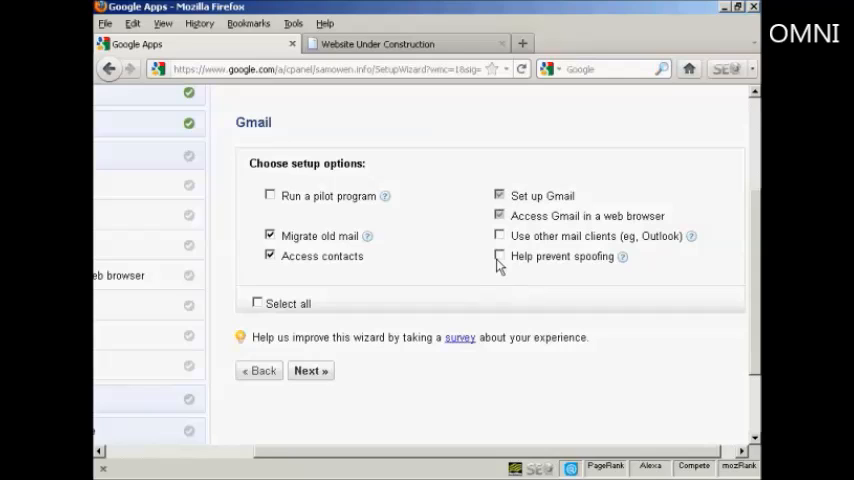
left_click(500, 256)
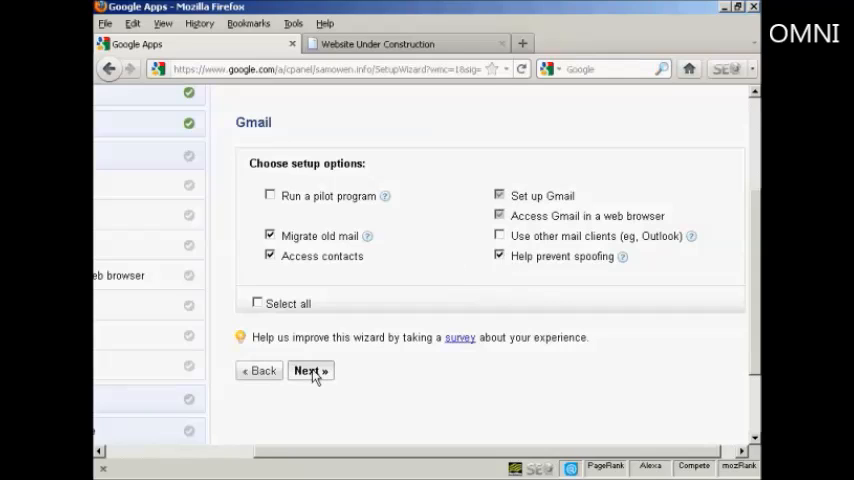
left_click(310, 370)
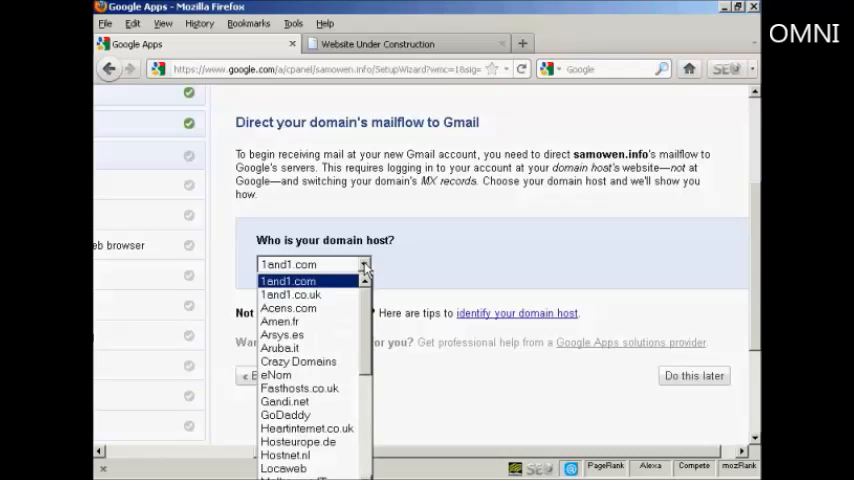
mouse_move(365, 347)
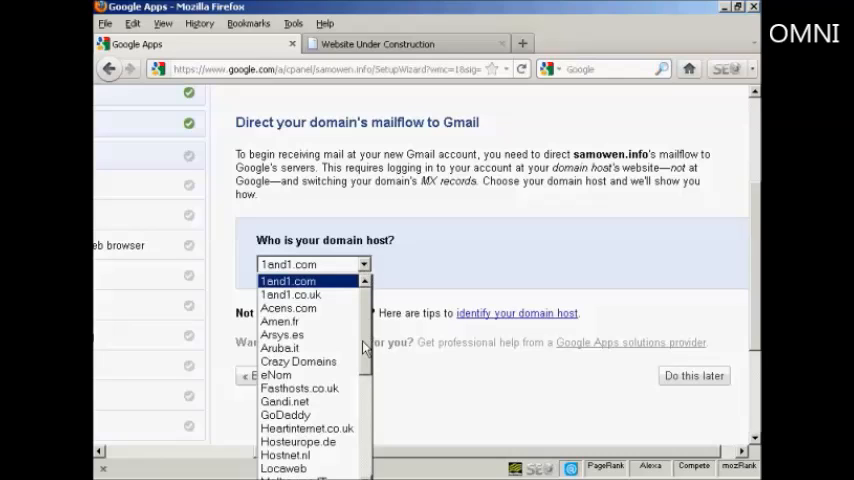
mouse_move(285, 414)
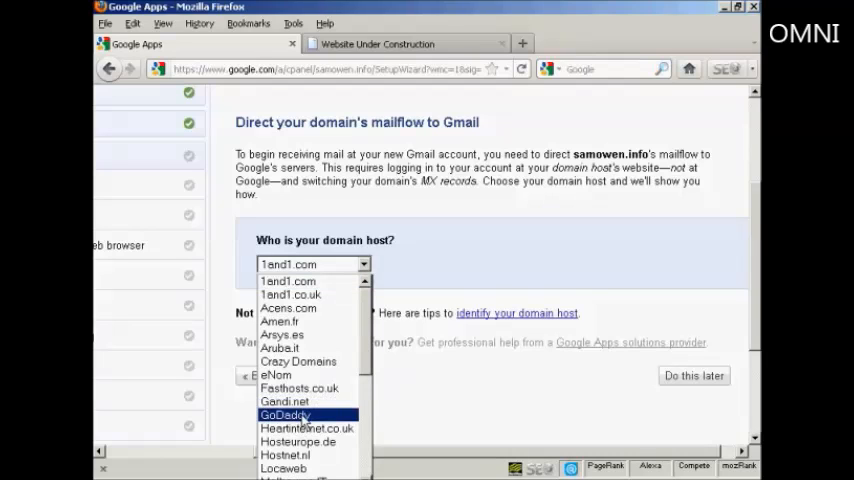
Choose GoDaddy as the domain host and show its MX record instructions.
left_click(285, 414)
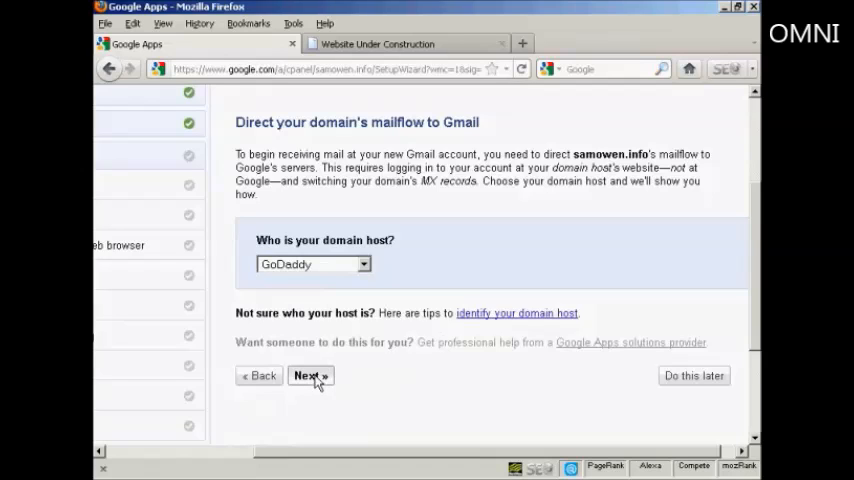
left_click(307, 375)
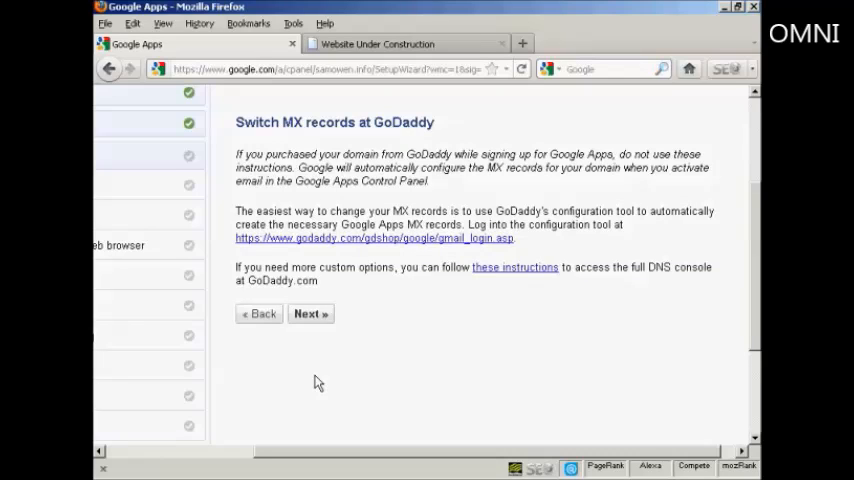
mouse_move(522, 258)
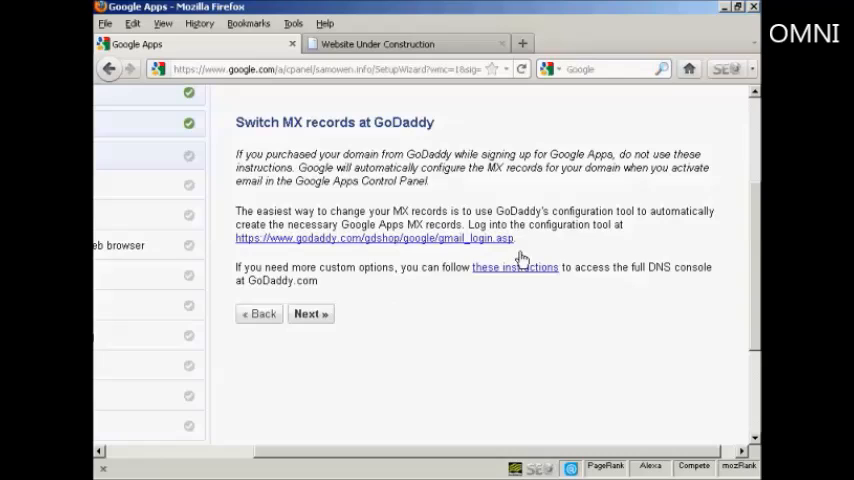
mouse_move(490, 243)
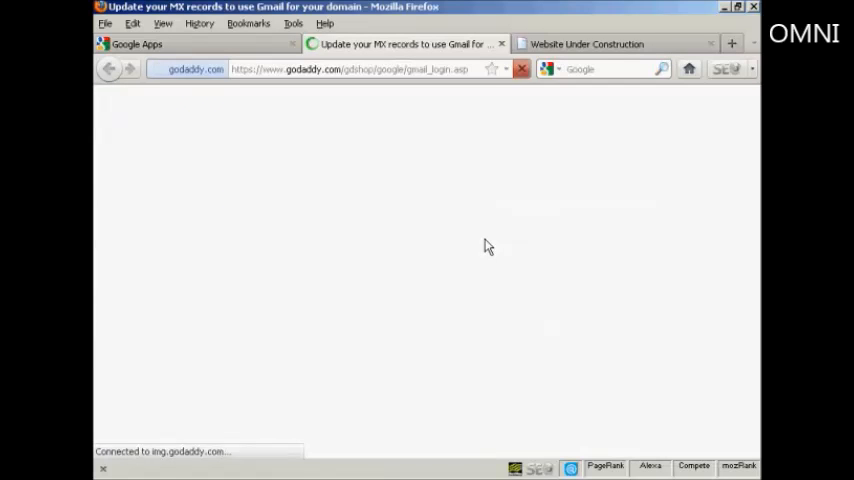
Sign in to GoDaddy, confirm samowen.info as the domain to switch to Gmail, and close the confirmation.
left_click(592, 275)
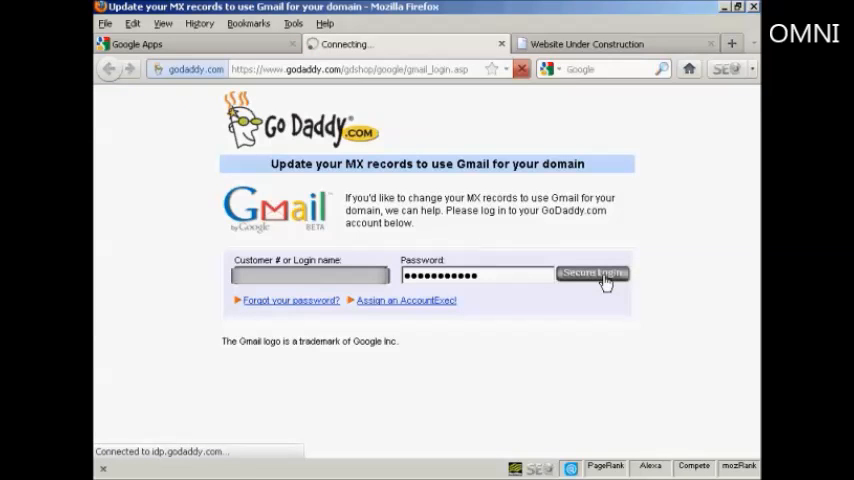
left_click(592, 275)
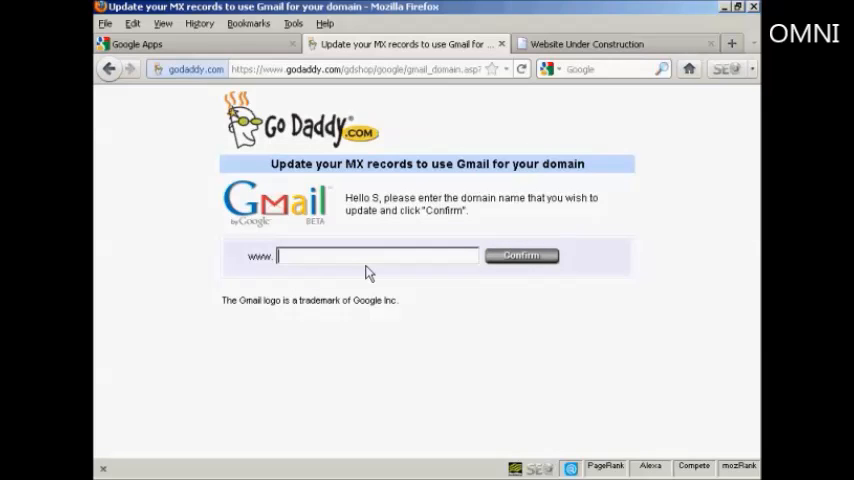
type("s")
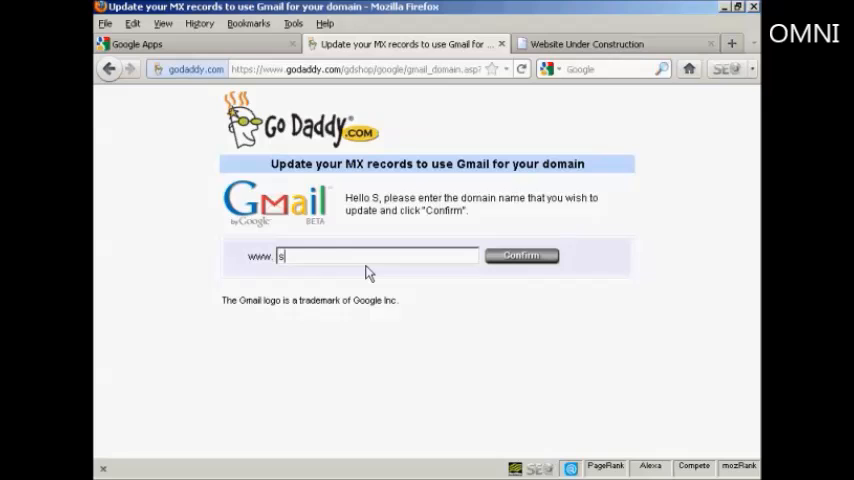
type("amowen.info")
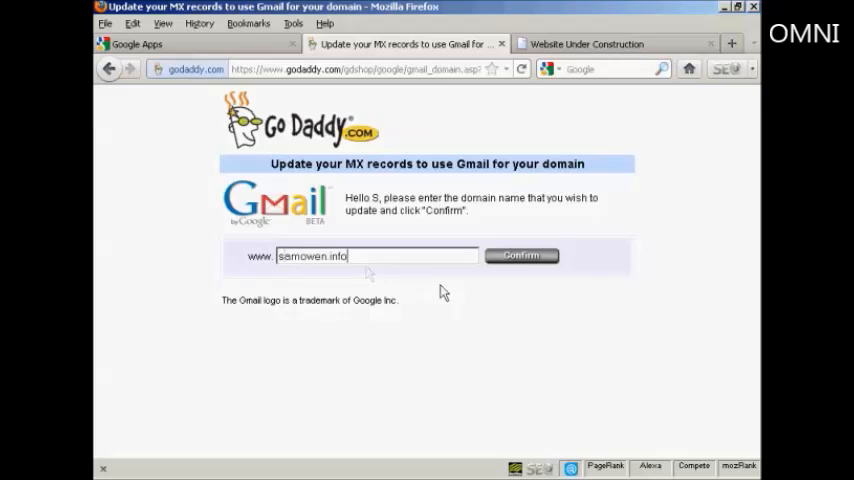
left_click(521, 255)
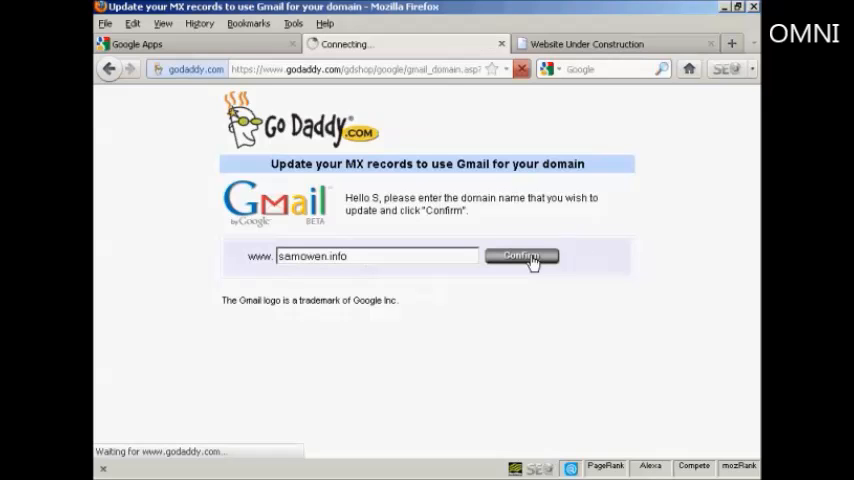
left_click(520, 256)
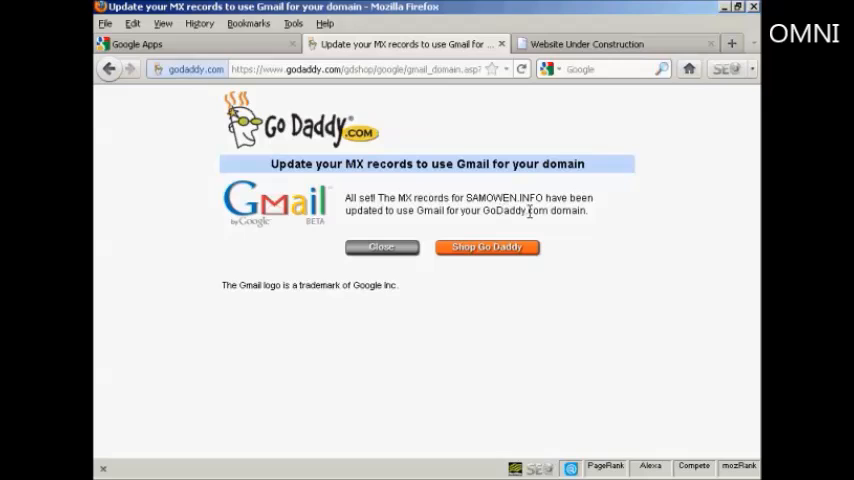
mouse_move(494, 228)
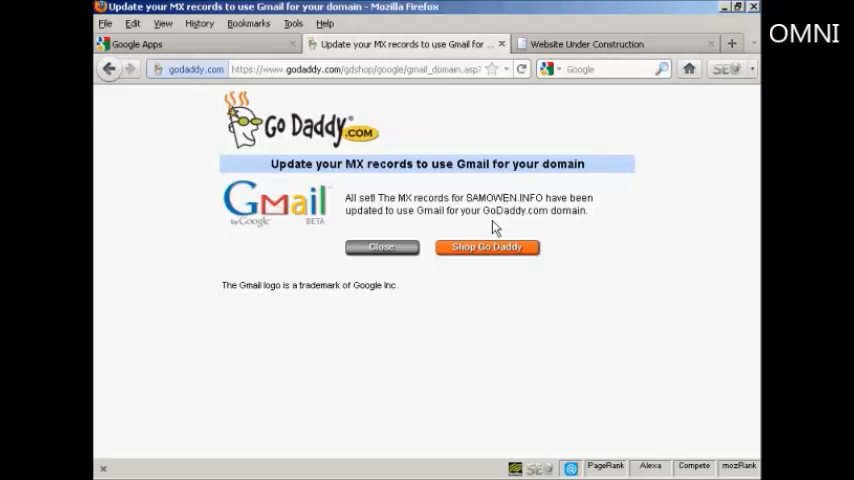
mouse_move(333, 337)
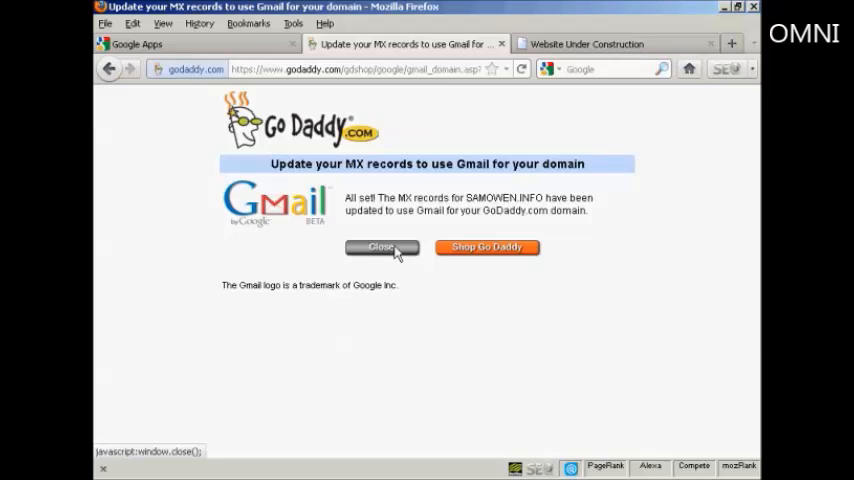
left_click(382, 247)
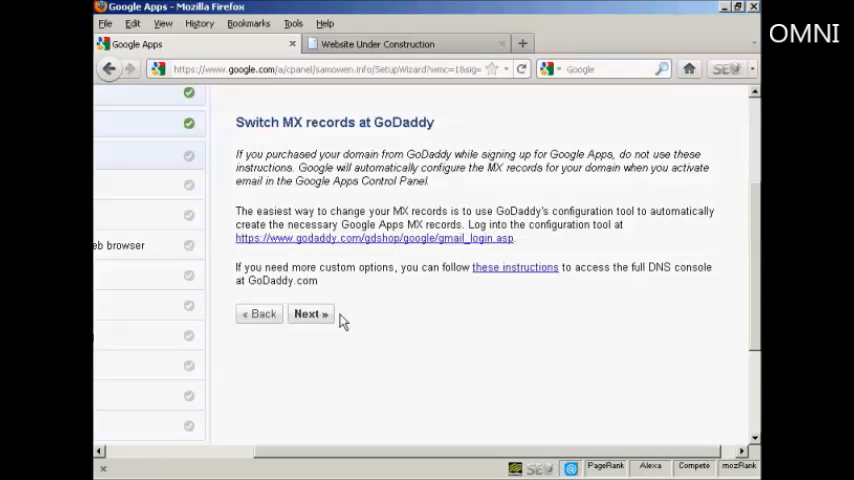
Advance to the MX status check step, then head to the admin Dashboard.
left_click(310, 313)
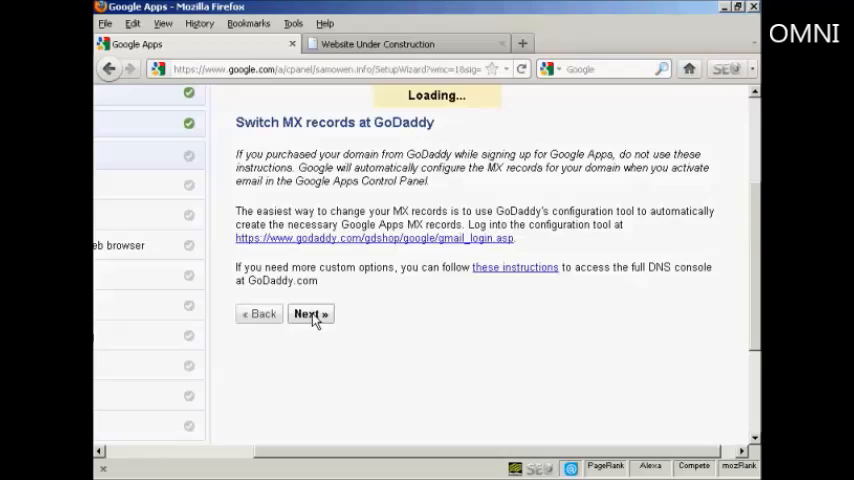
left_click(310, 314)
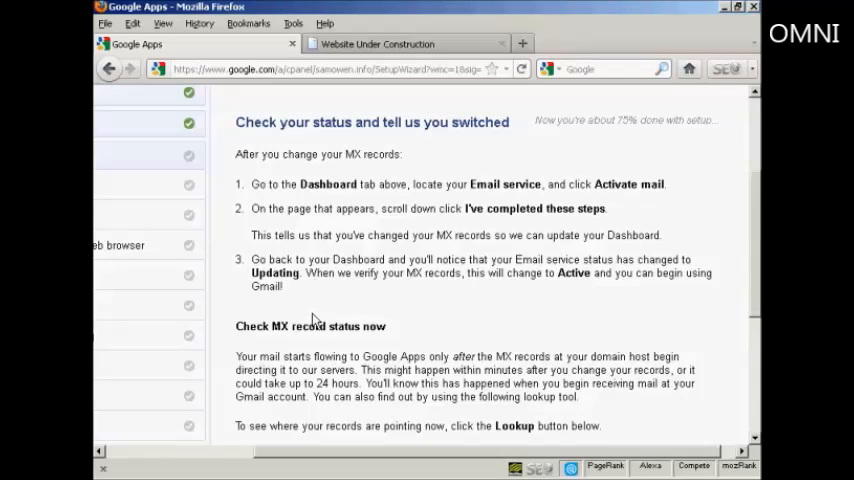
mouse_move(473, 321)
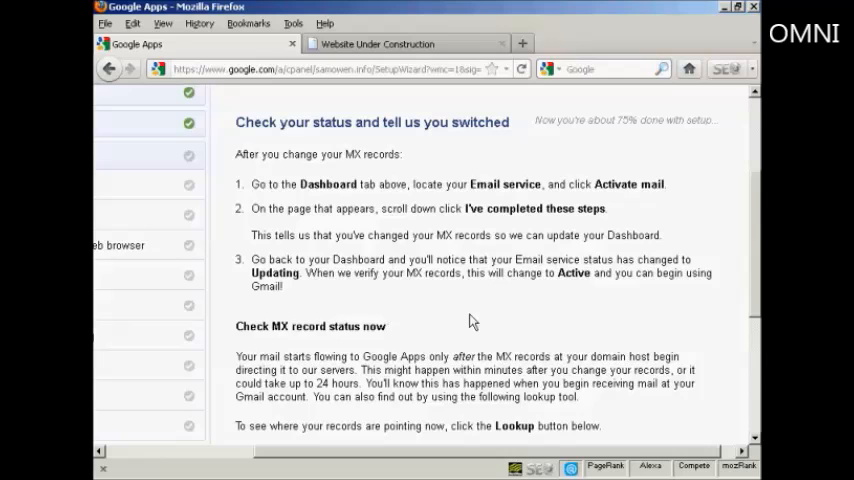
scroll("up", 3)
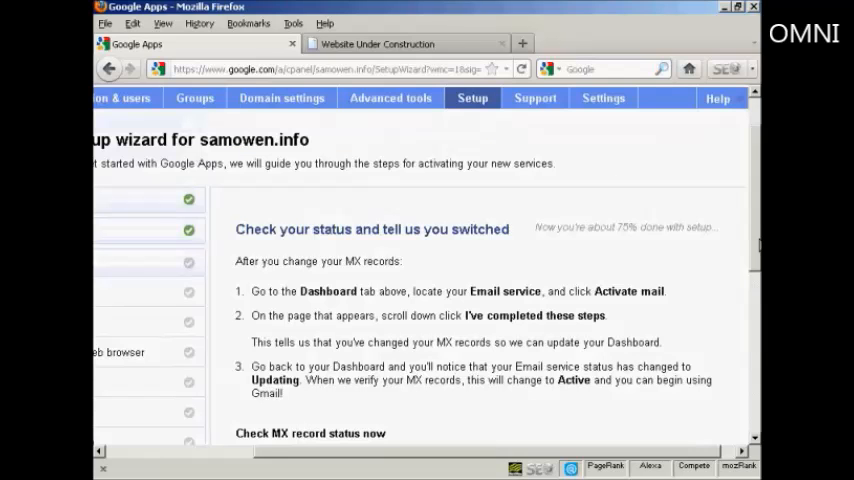
mouse_move(560, 457)
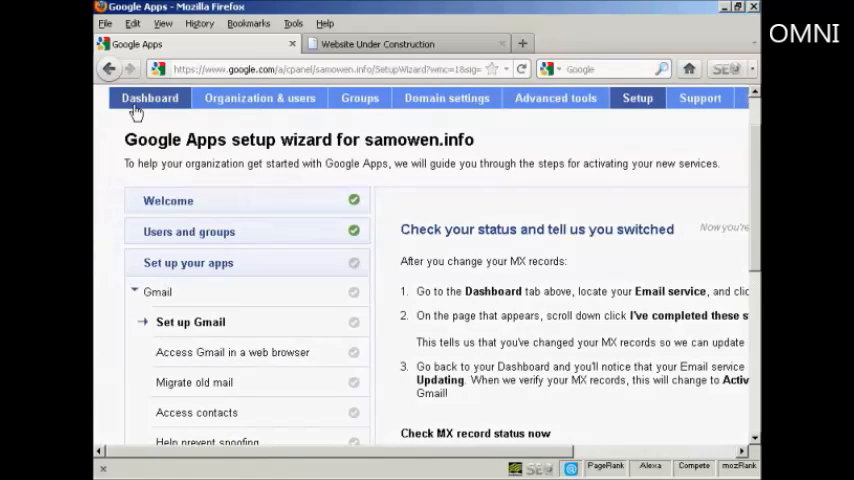
left_click(148, 98)
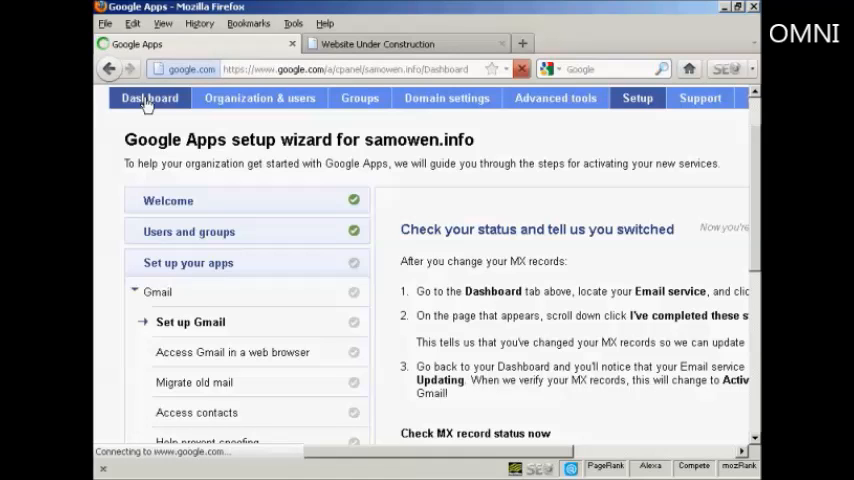
From the Dashboard's Activate email page, confirm the MX record changes are completed.
left_click(149, 98)
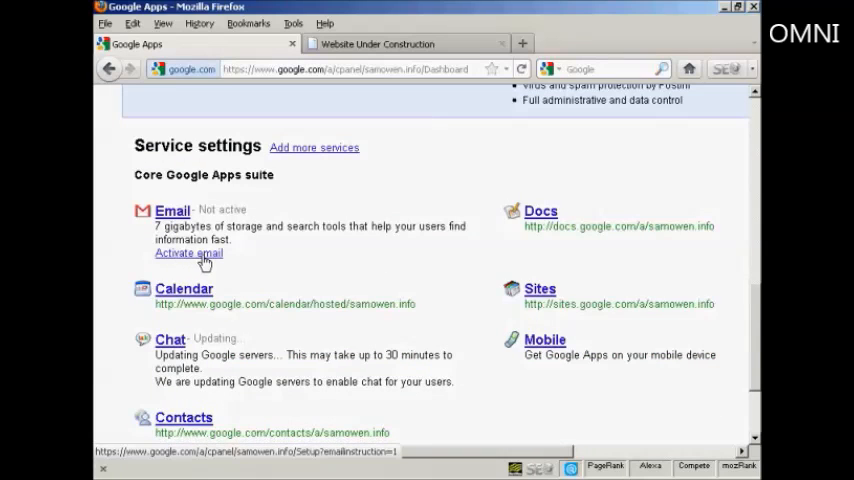
left_click(189, 253)
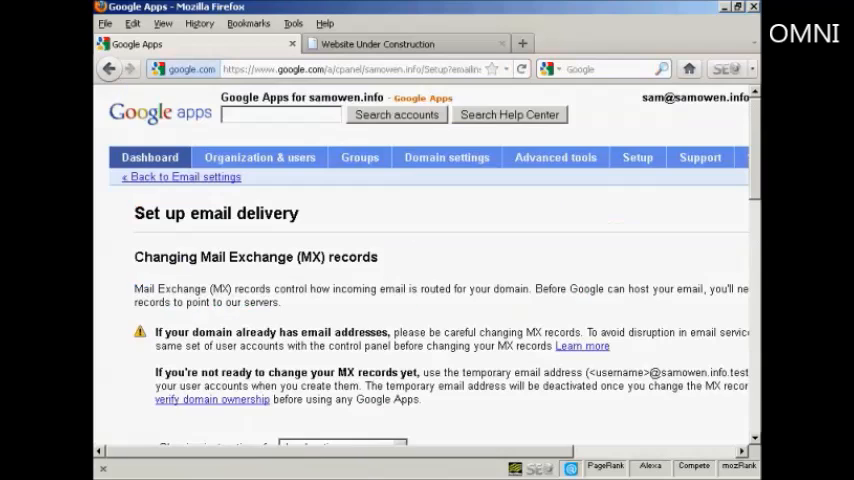
scroll("down", 3)
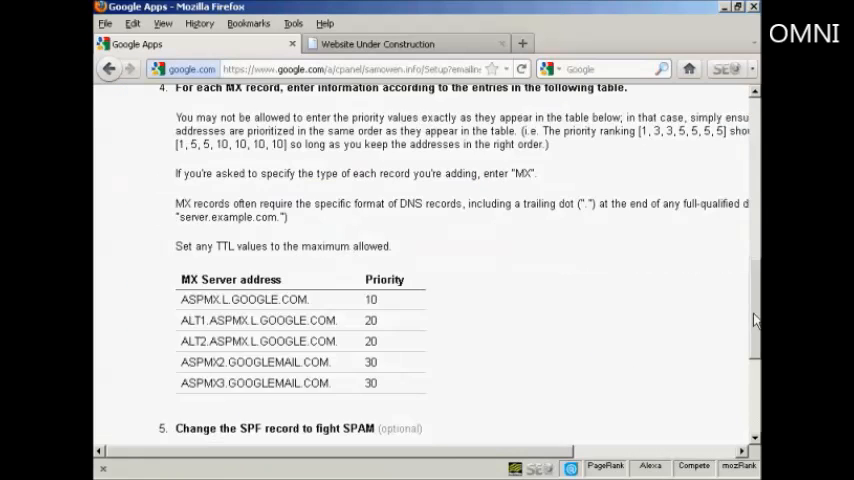
scroll("down", 3)
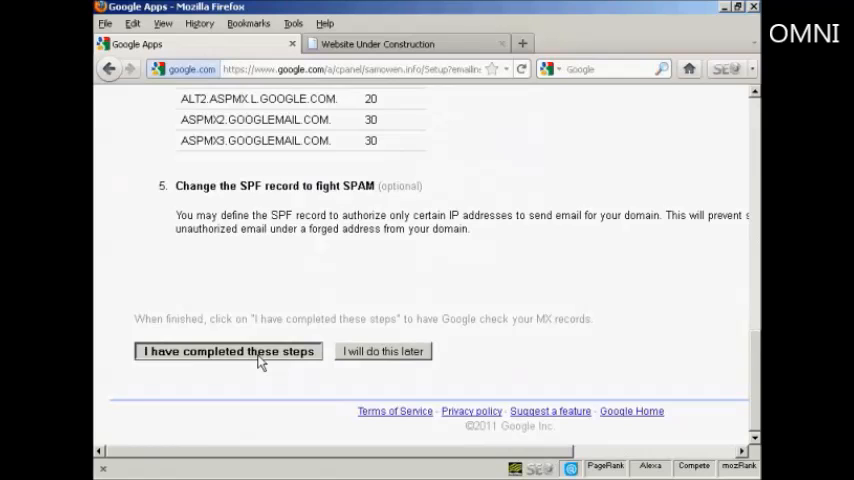
left_click(228, 351)
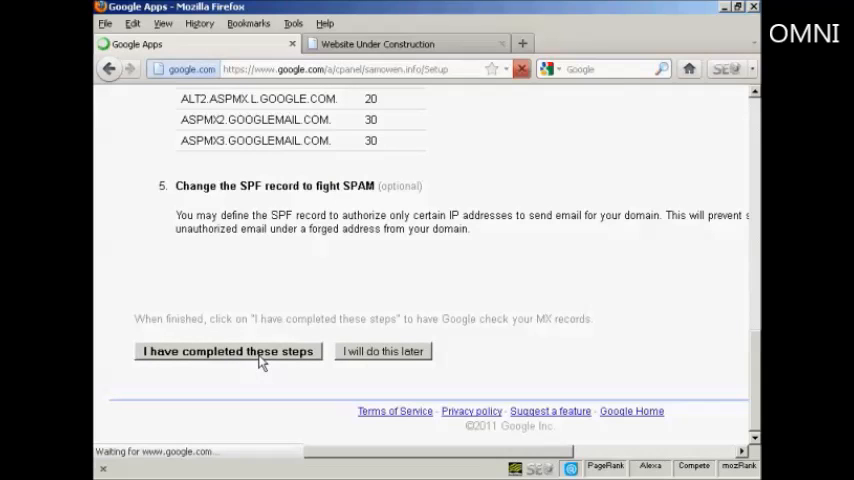
left_click(227, 351)
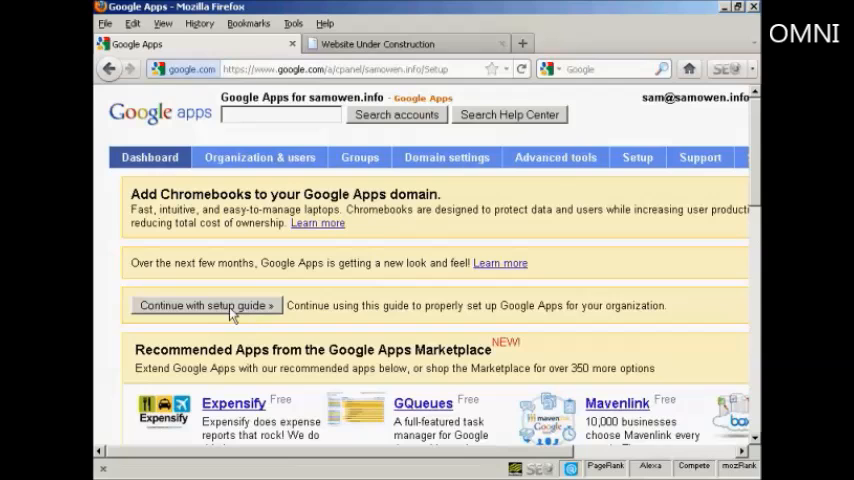
Continue with the setup guide and move past the MX record status check.
left_click(205, 305)
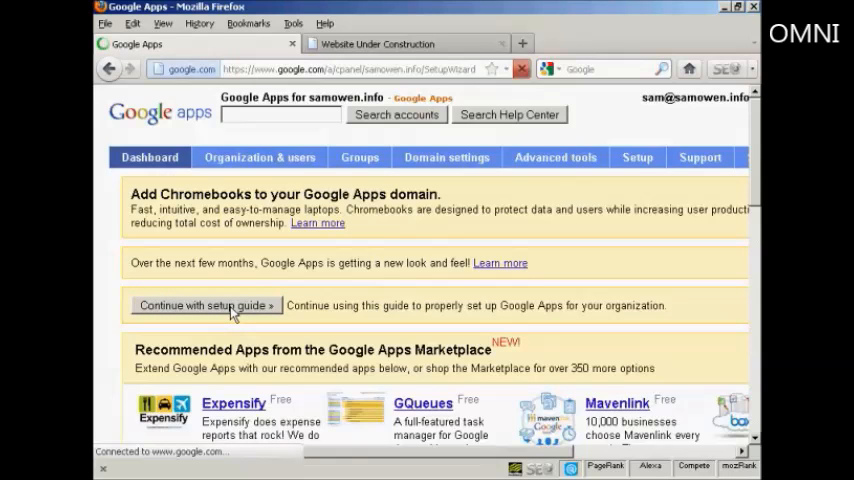
left_click(205, 305)
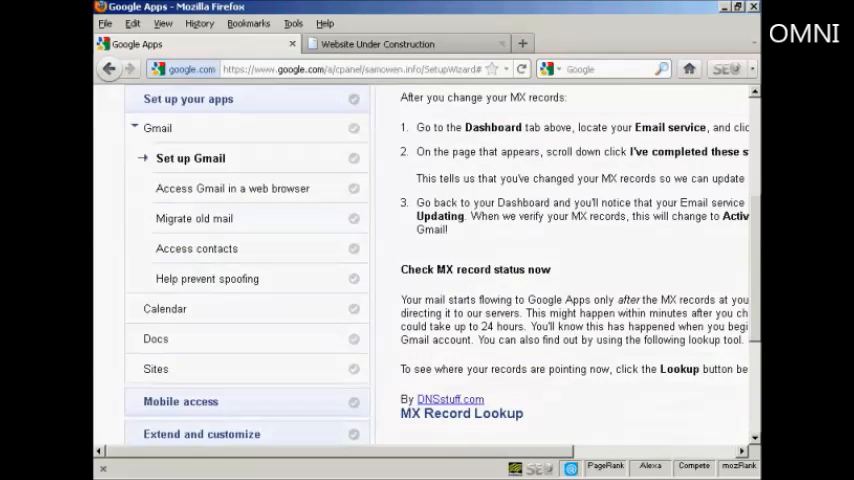
scroll("down", 3)
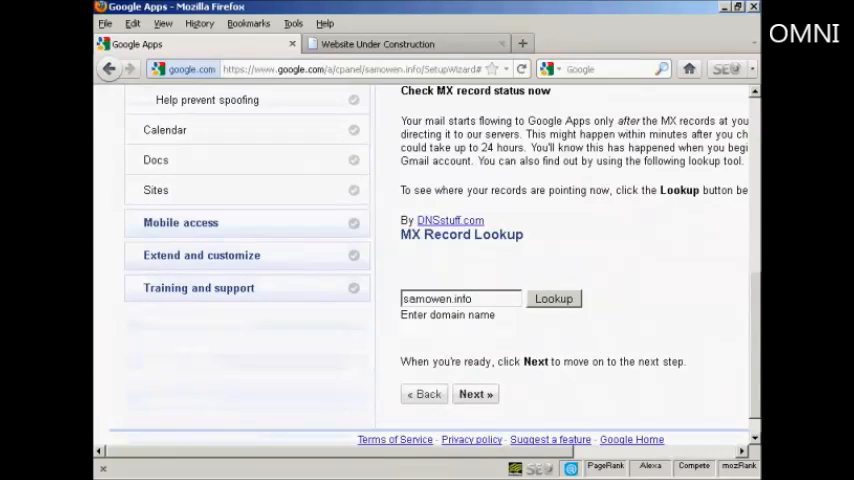
scroll("down", 3)
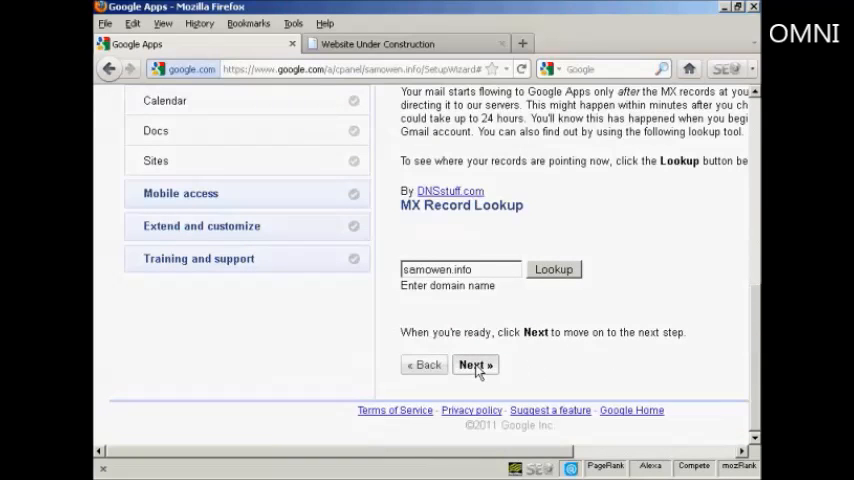
left_click(475, 364)
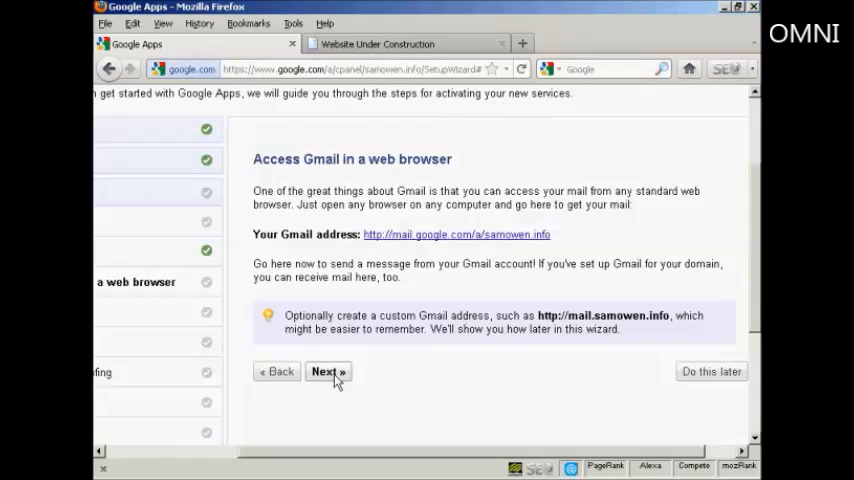
Advance past Gmail web access and choose 'Do this later' for migration, contacts and spoofing.
left_click(326, 371)
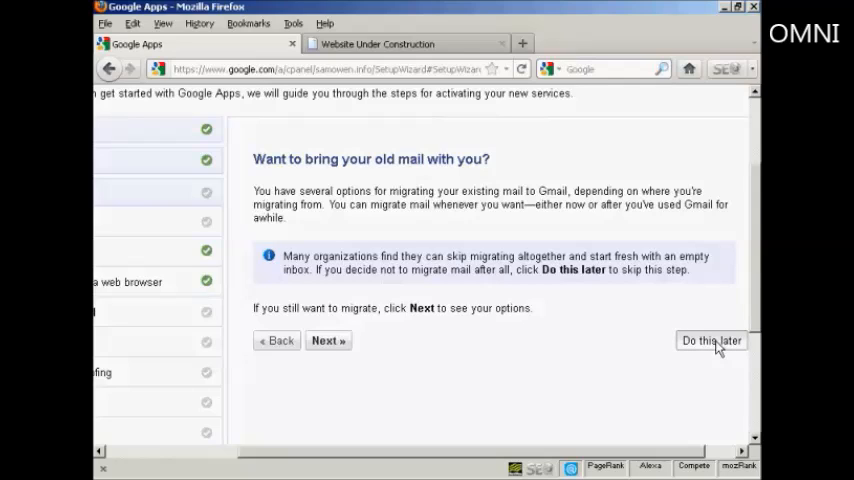
left_click(711, 340)
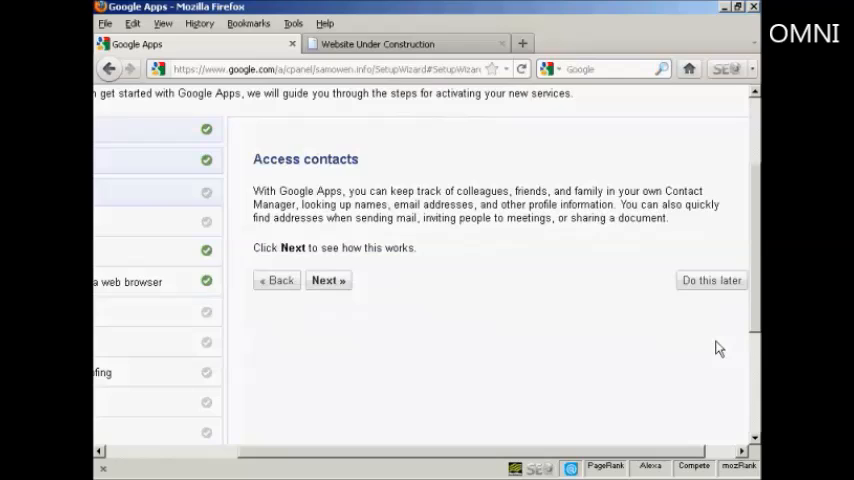
mouse_move(550, 313)
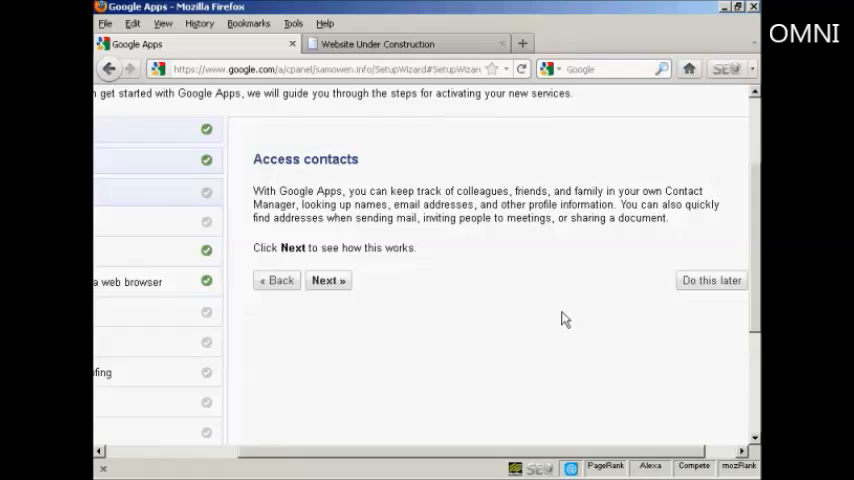
mouse_move(698, 288)
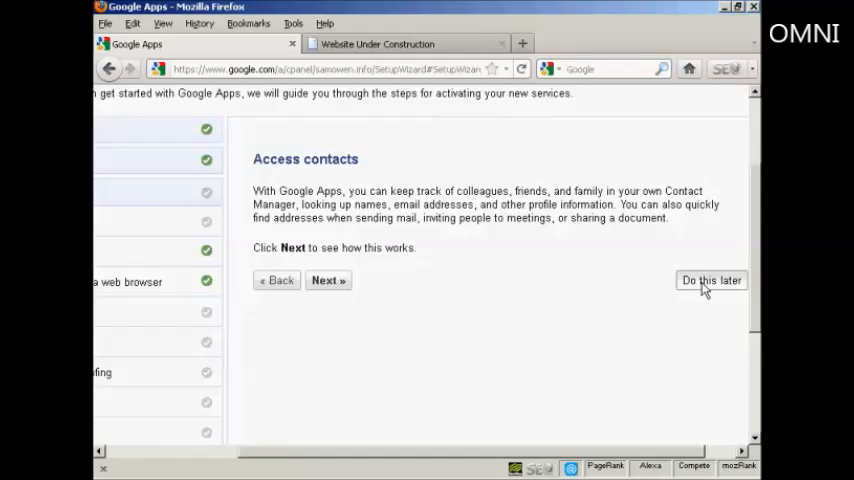
left_click(328, 280)
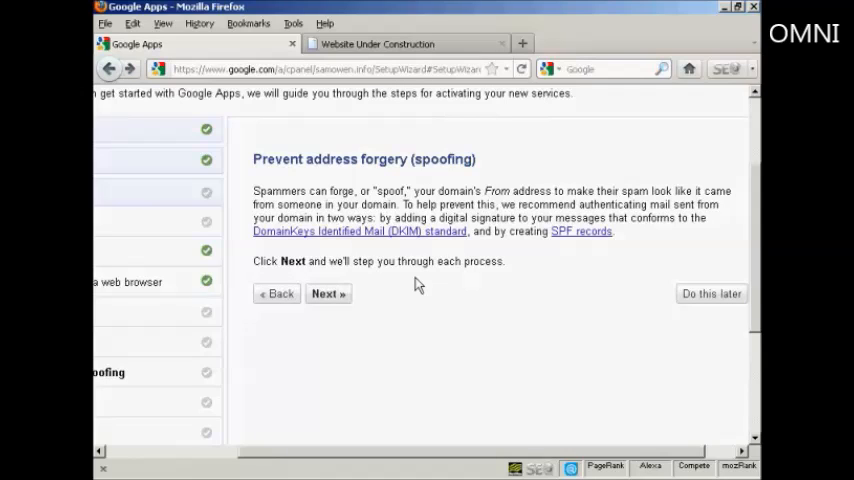
mouse_move(423, 295)
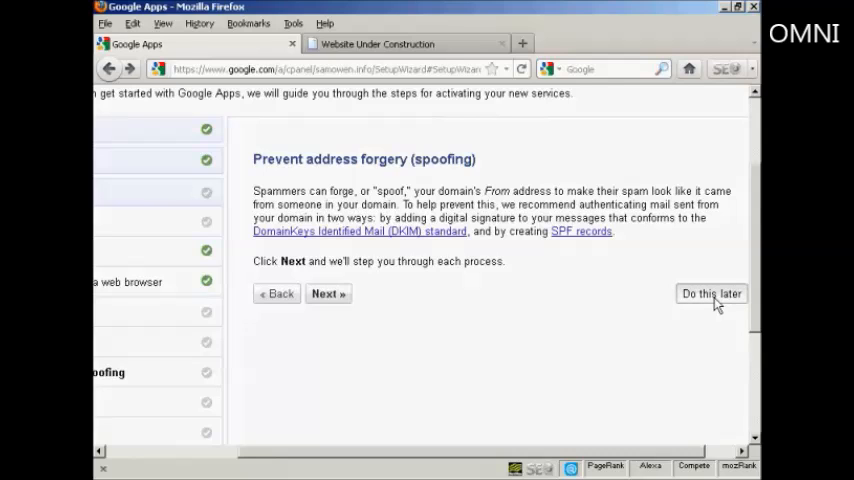
left_click(711, 293)
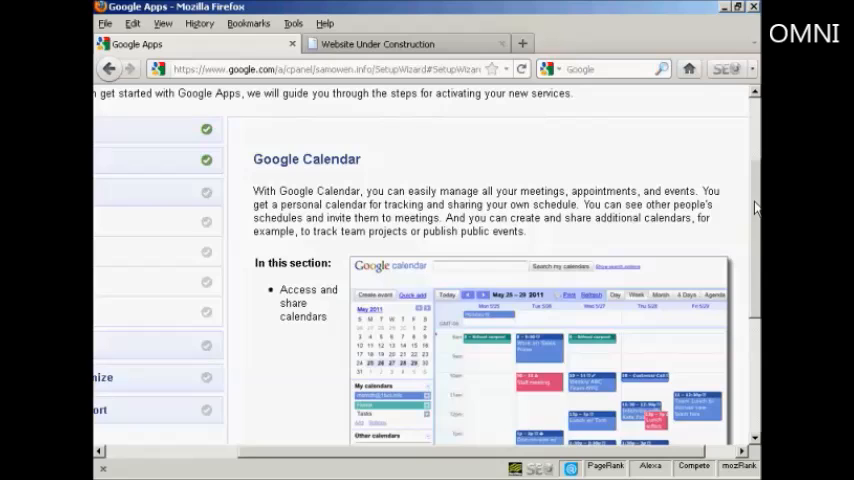
scroll("down", 3)
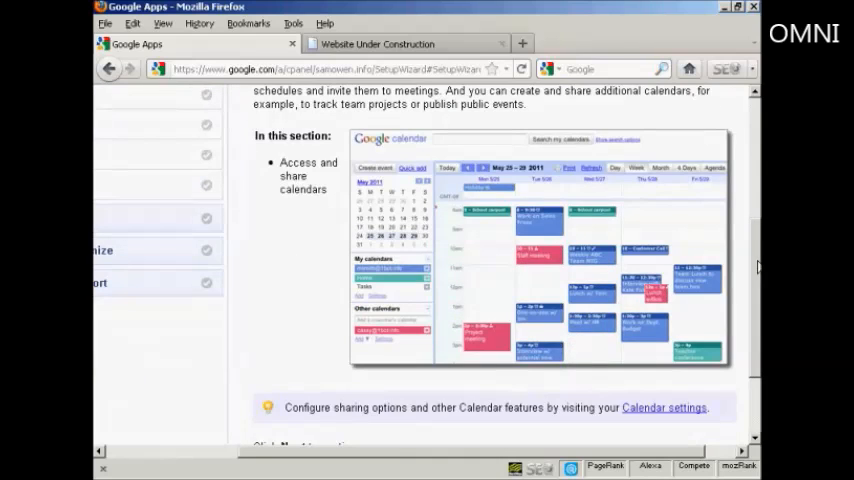
scroll("down", 3)
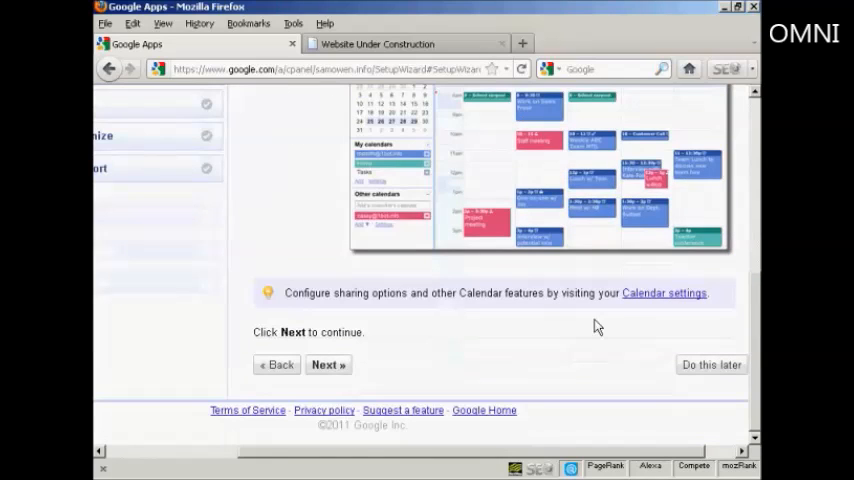
Move past the Calendar introduction and the 'Access and share your calendar' step.
left_click(328, 364)
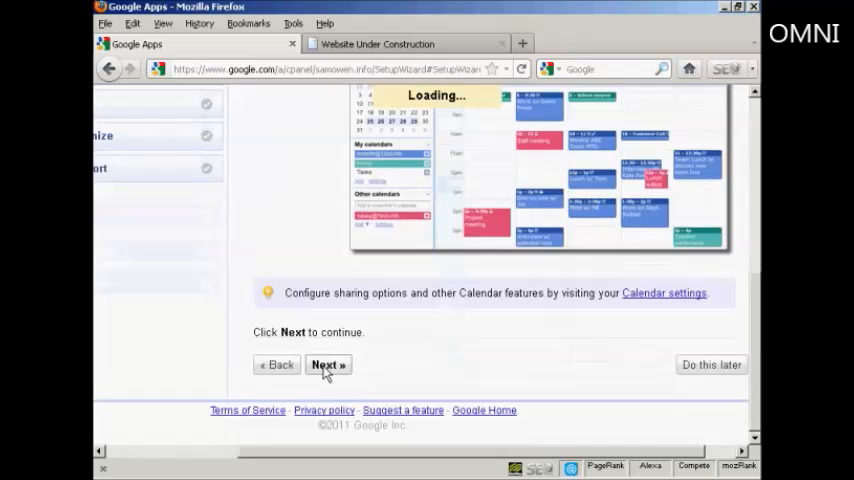
left_click(328, 364)
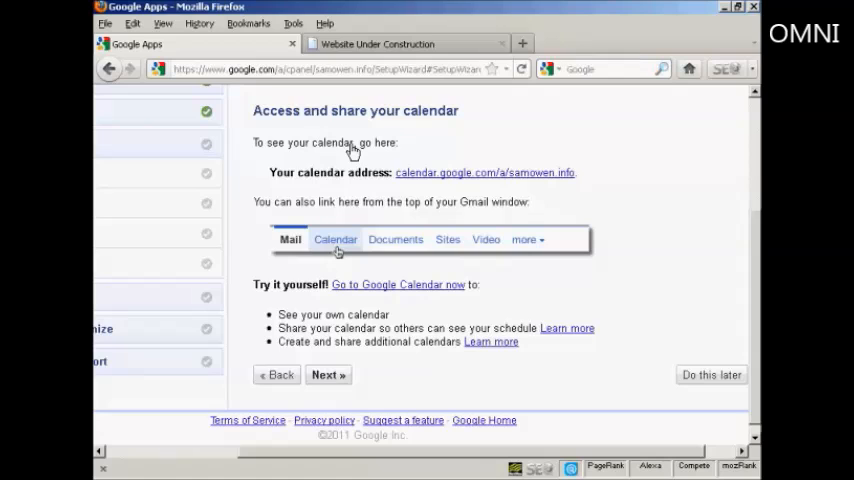
mouse_move(540, 180)
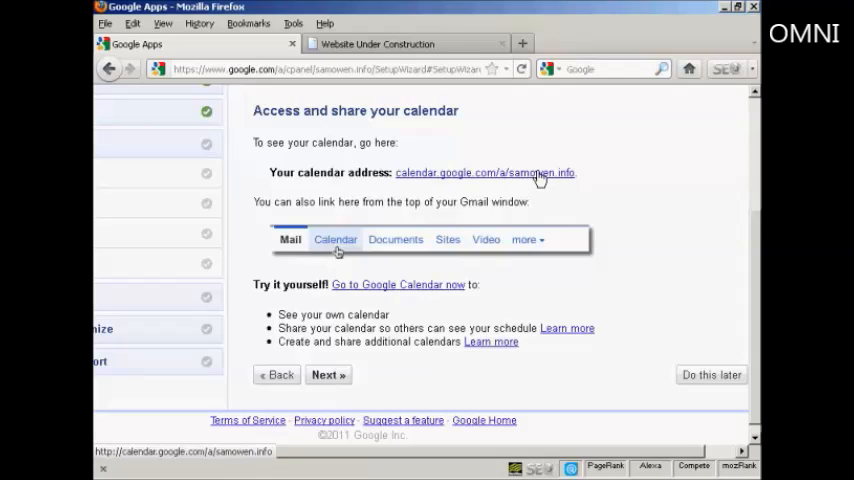
left_click(485, 172)
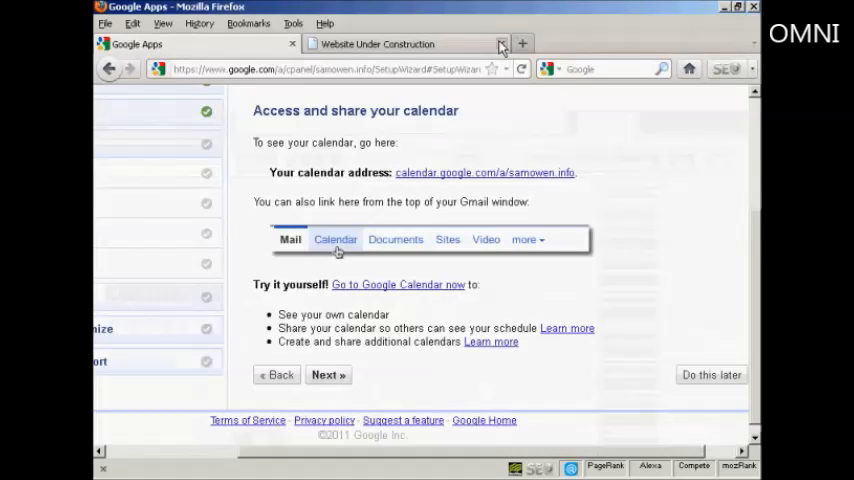
left_click(327, 374)
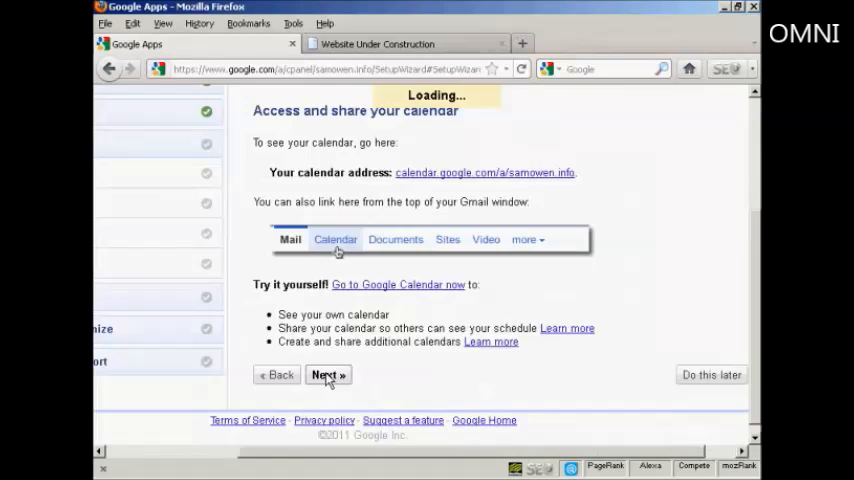
Advance past the calendar access and Google Docs introduction pages.
left_click(327, 374)
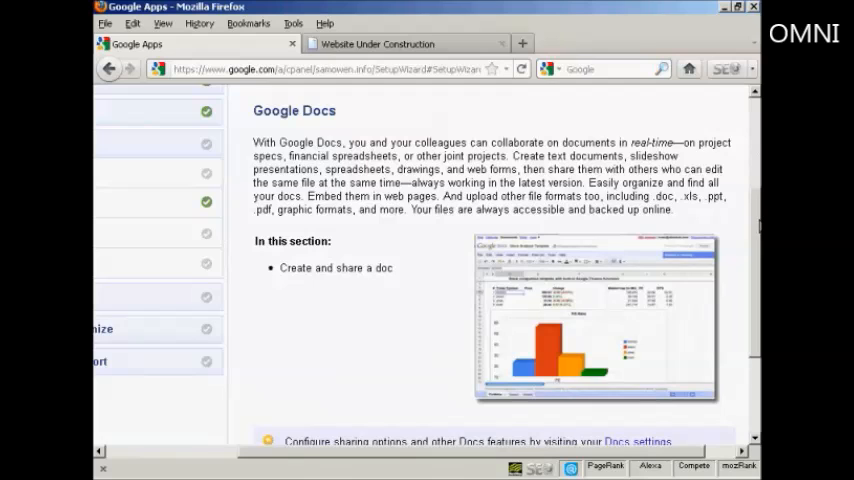
scroll("down", 3)
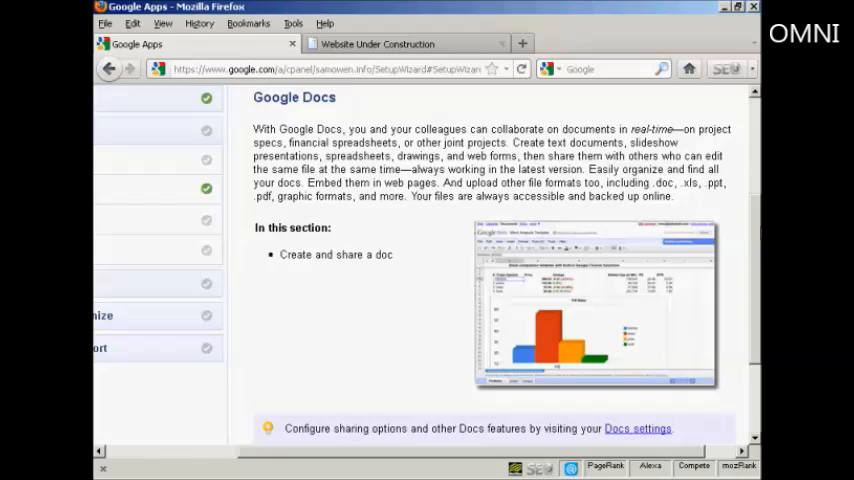
scroll("down", 3)
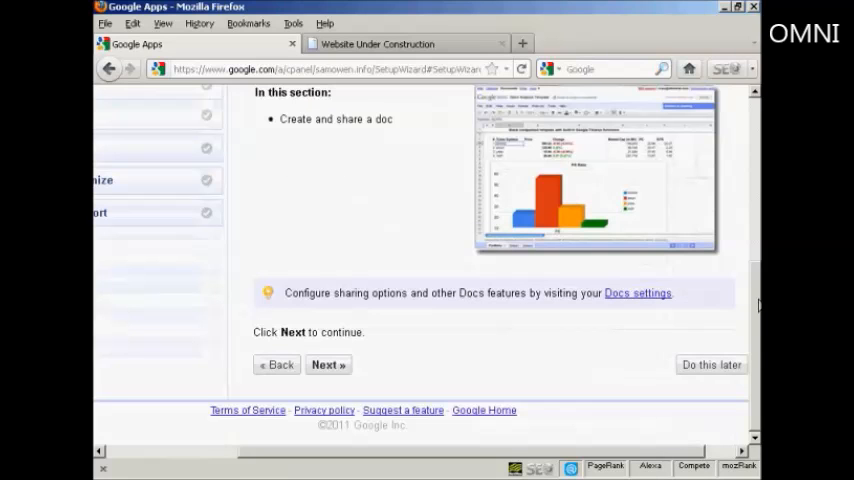
left_click(327, 364)
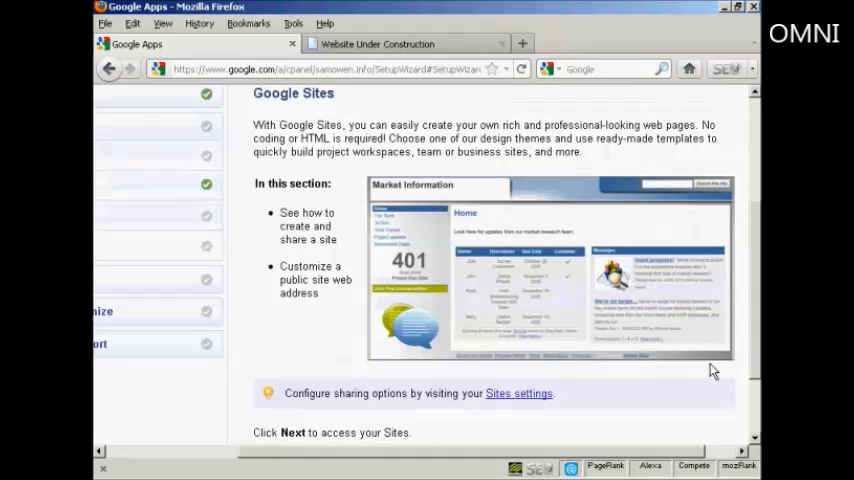
scroll("down", 3)
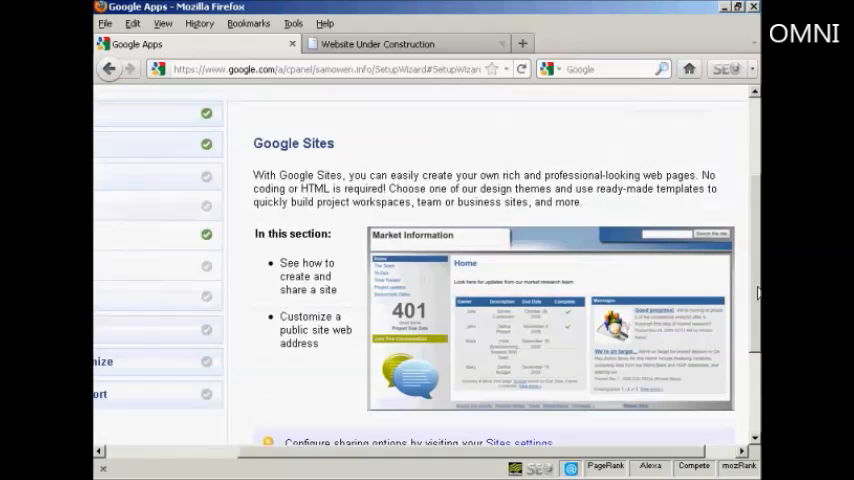
scroll("down", 3)
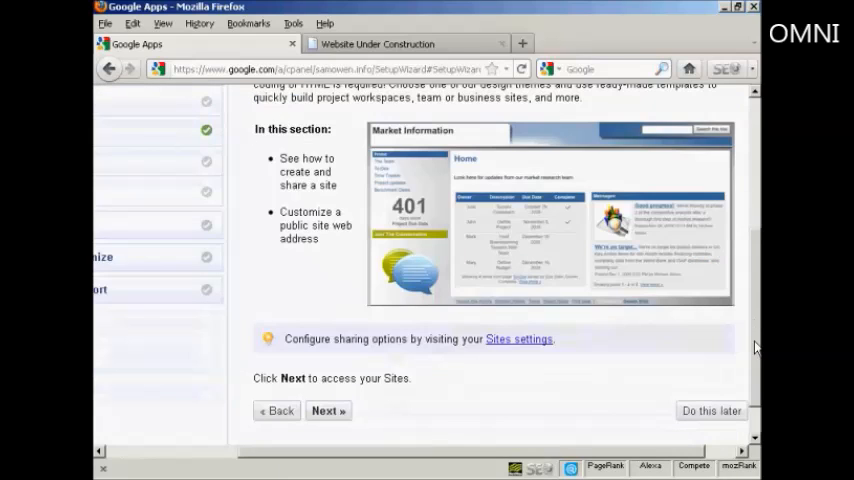
mouse_move(491, 416)
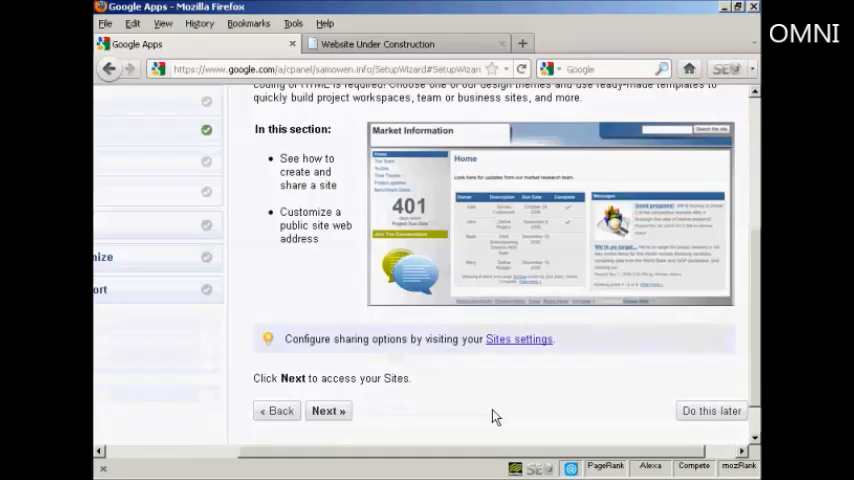
Pass the Google Sites introduction and postpone customizing the public site address.
left_click(328, 411)
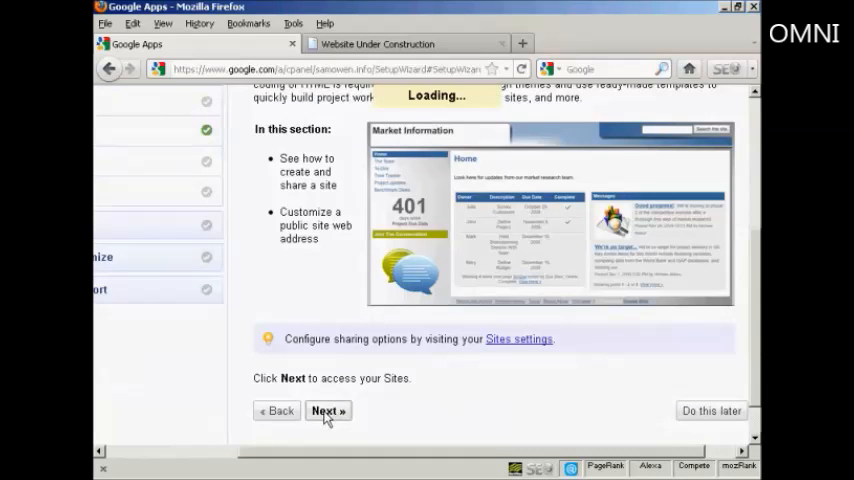
left_click(328, 410)
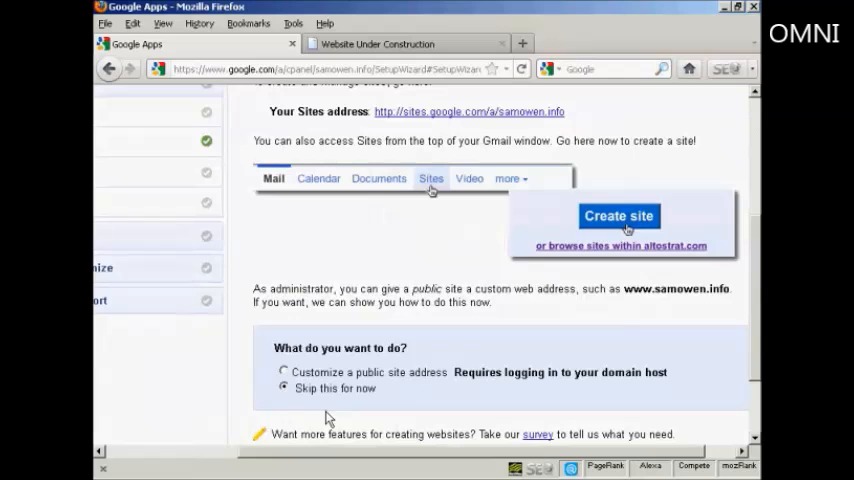
mouse_move(757, 274)
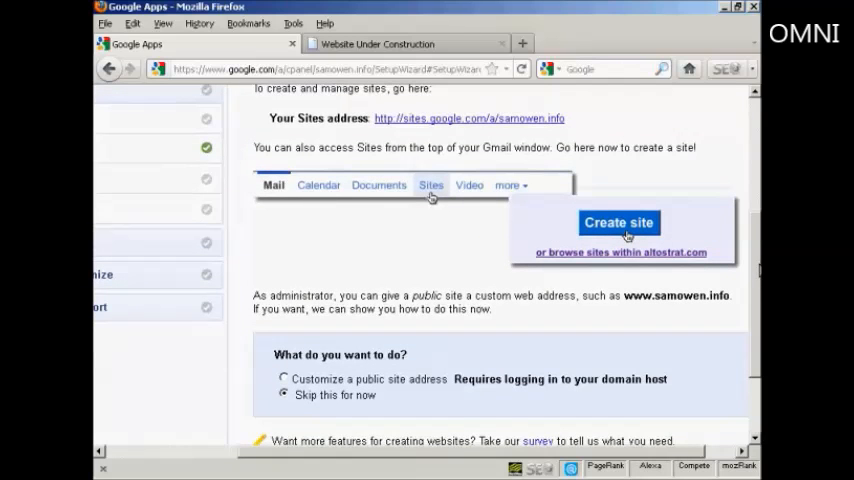
scroll("down", 3)
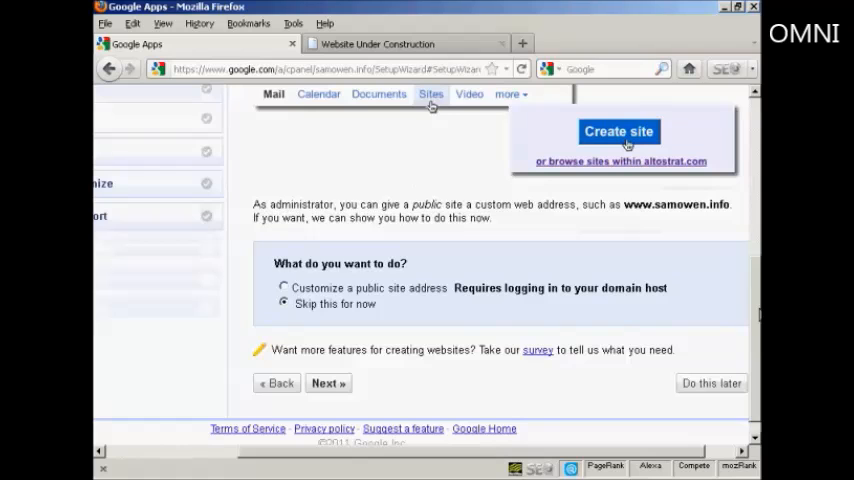
scroll("up", 3)
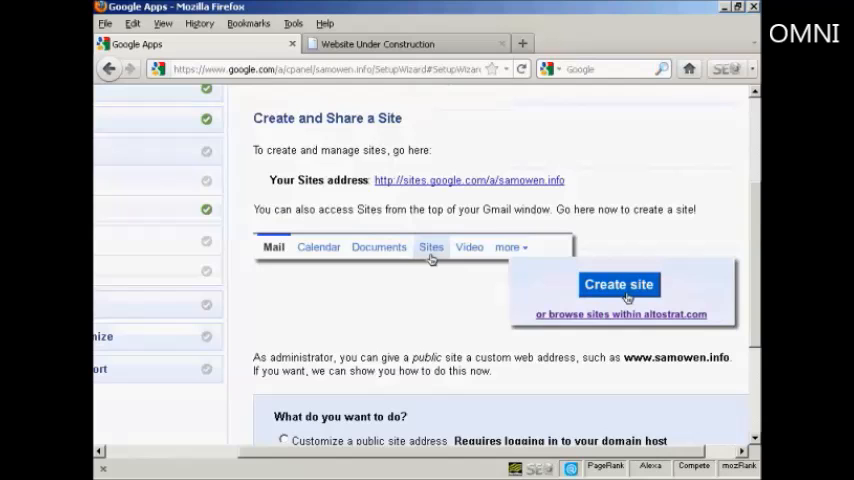
scroll("down", 3)
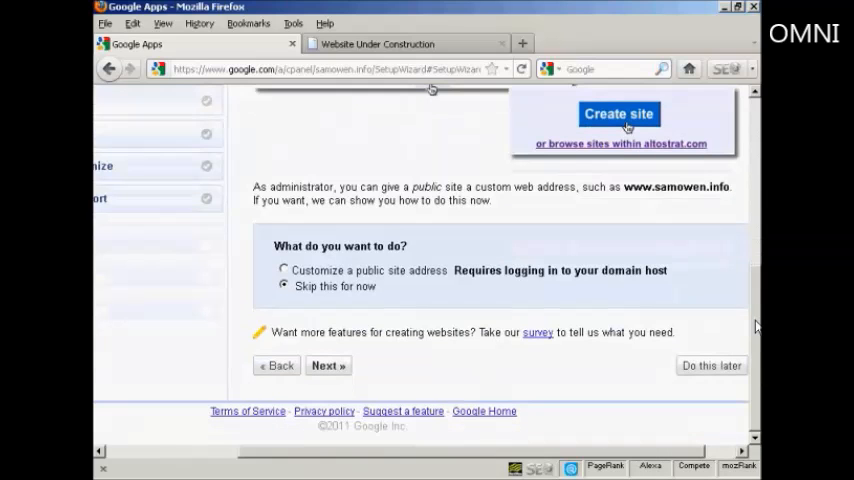
left_click(711, 365)
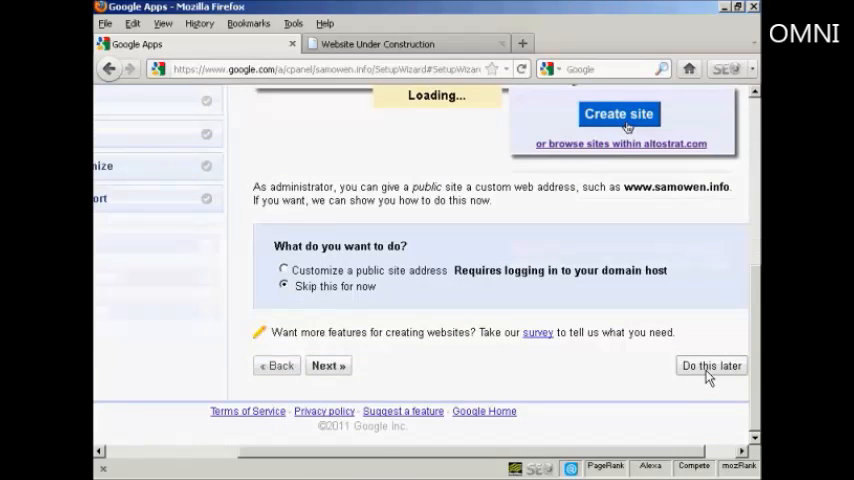
Select Android under Mobile access and review the full Android phone setup instructions.
left_click(711, 365)
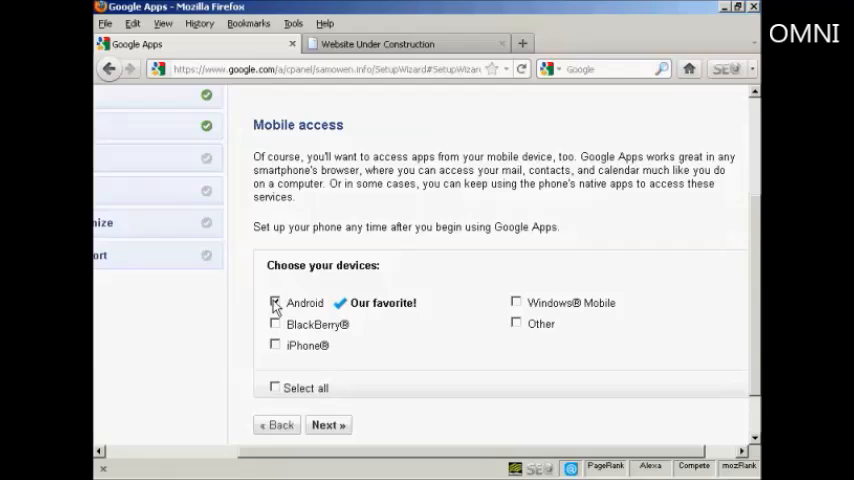
left_click(275, 303)
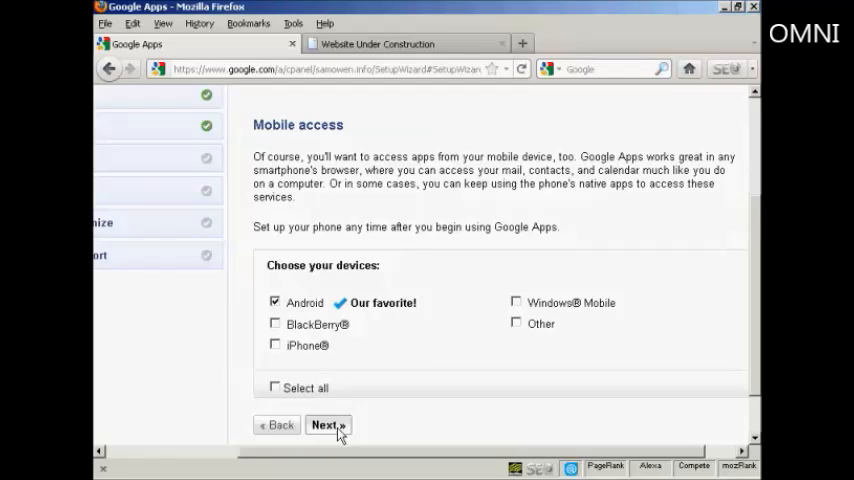
left_click(327, 425)
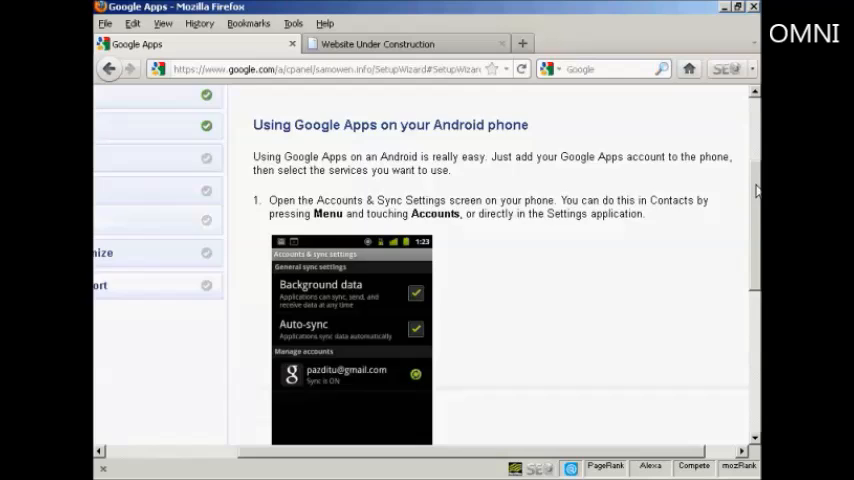
scroll("down", 3)
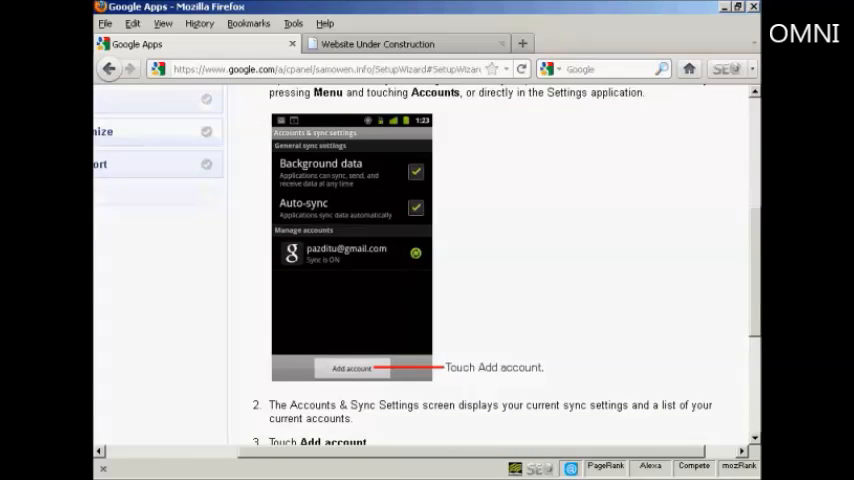
scroll("down", 3)
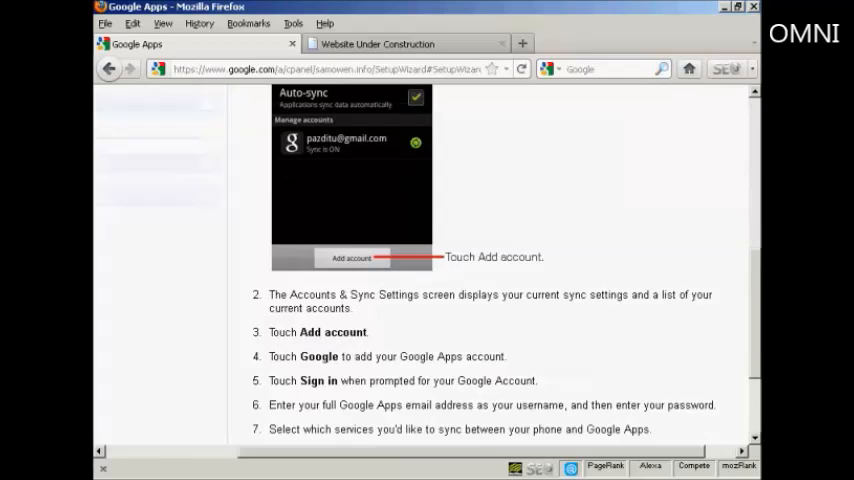
scroll("down", 3)
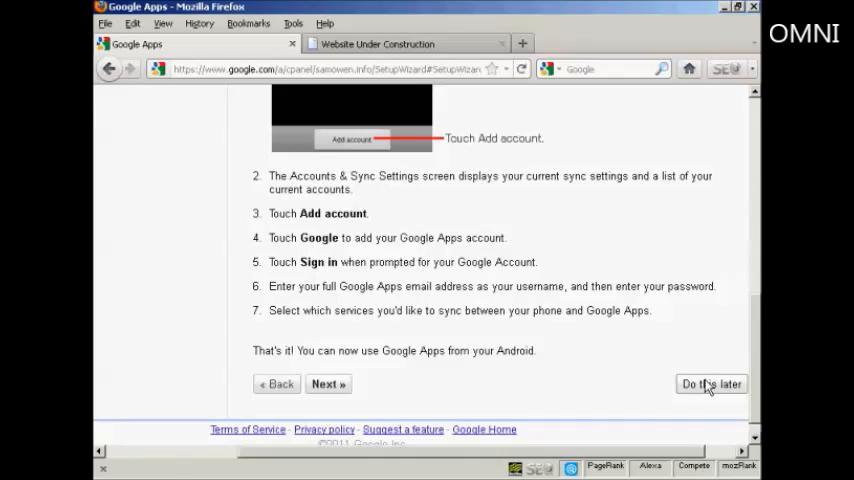
Defer mobile setup with 'Do this later' and leave only Add Marketplace apps ticked, Chrome unticked.
left_click(711, 383)
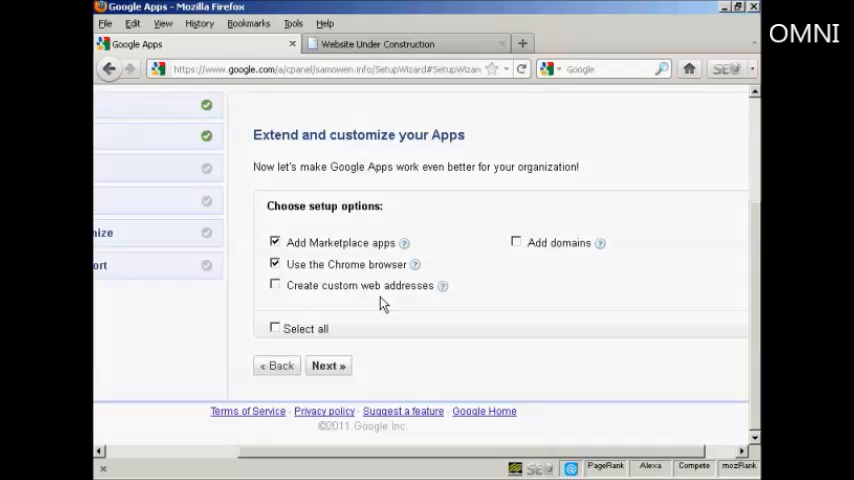
mouse_move(525, 252)
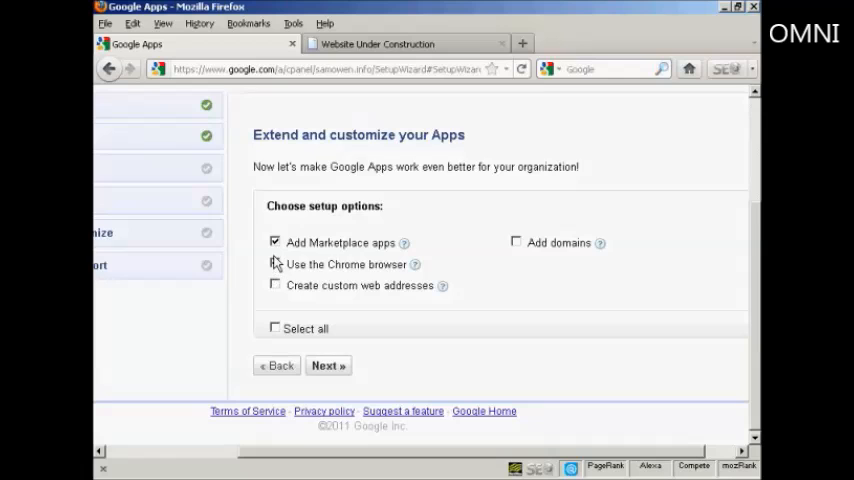
left_click(275, 264)
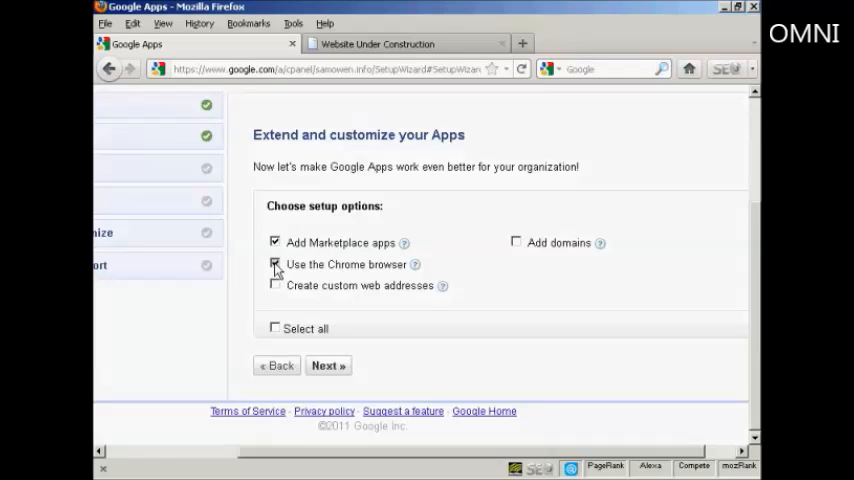
left_click(275, 264)
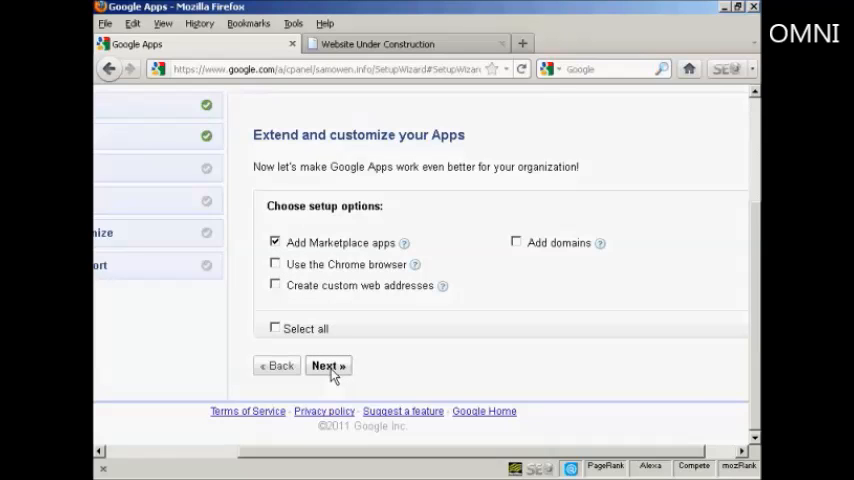
Reach the Marketplace step and look over Mavenlink, Mailchimp, Capsule CRM and myERP recommendations.
left_click(328, 365)
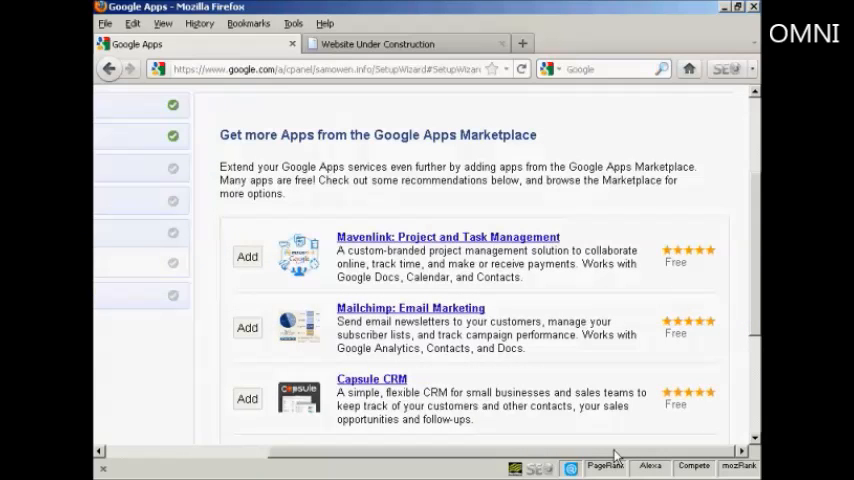
mouse_move(500, 240)
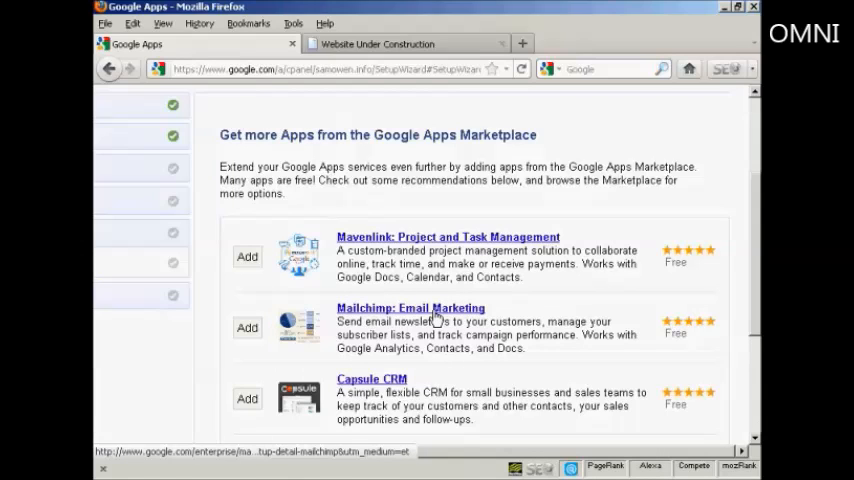
mouse_move(713, 275)
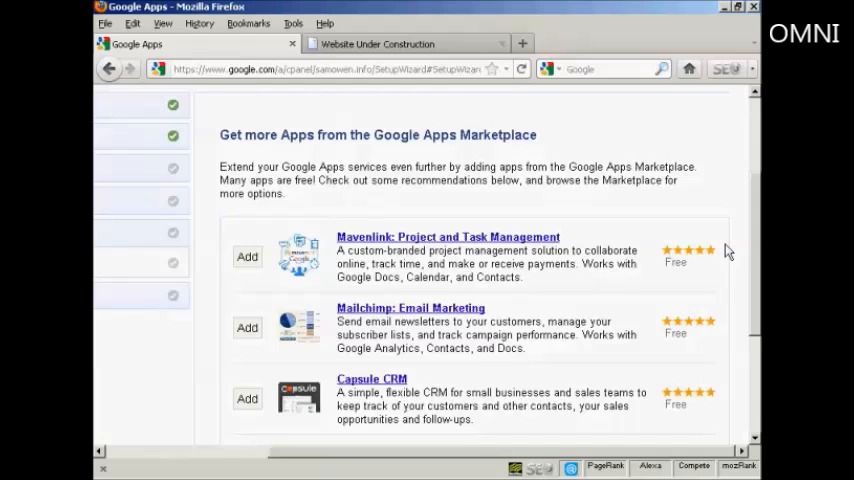
scroll("down", 3)
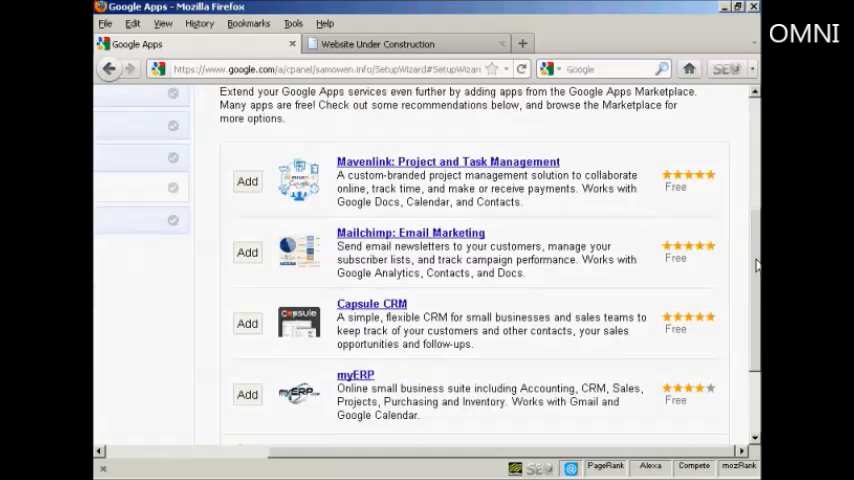
scroll("down", 3)
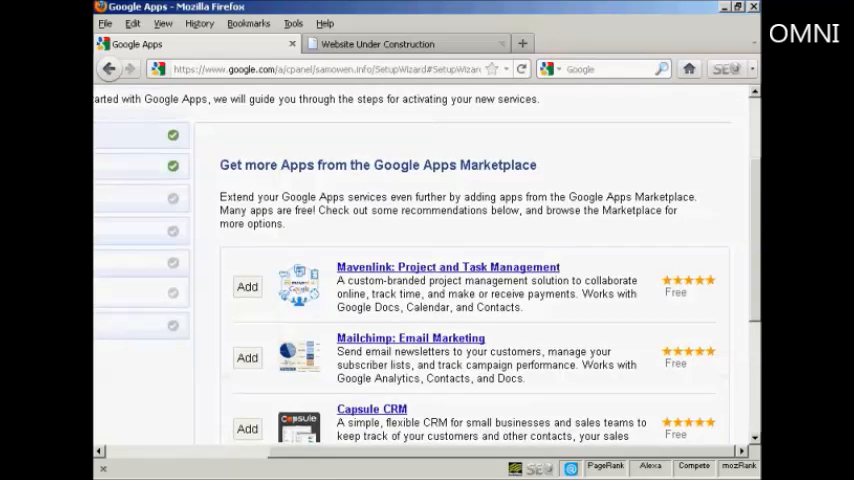
scroll("down", 3)
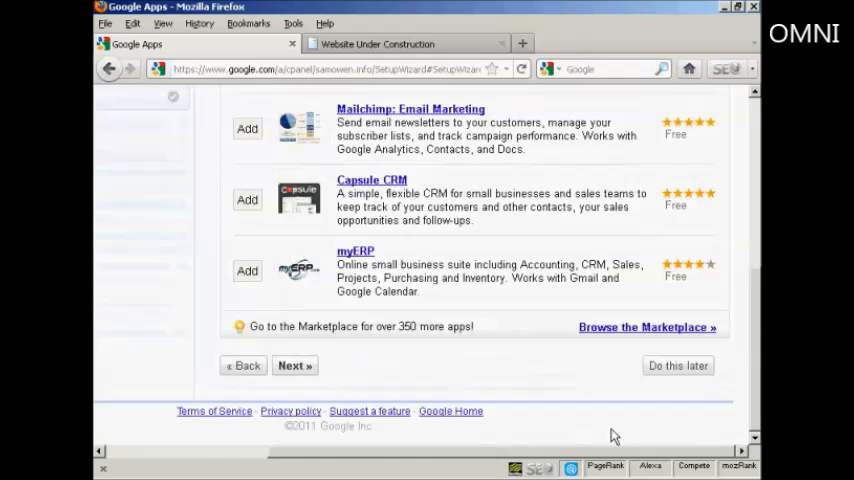
Leave the Marketplace page for the Training and support step.
left_click(294, 365)
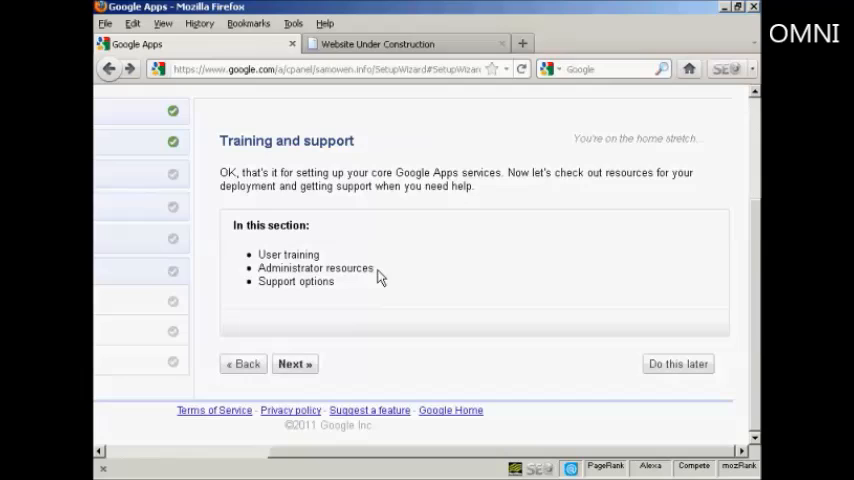
mouse_move(332, 335)
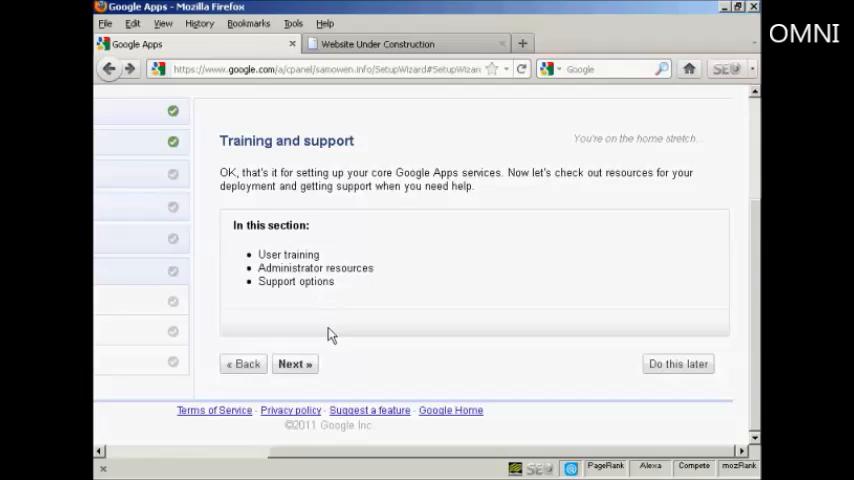
mouse_move(379, 349)
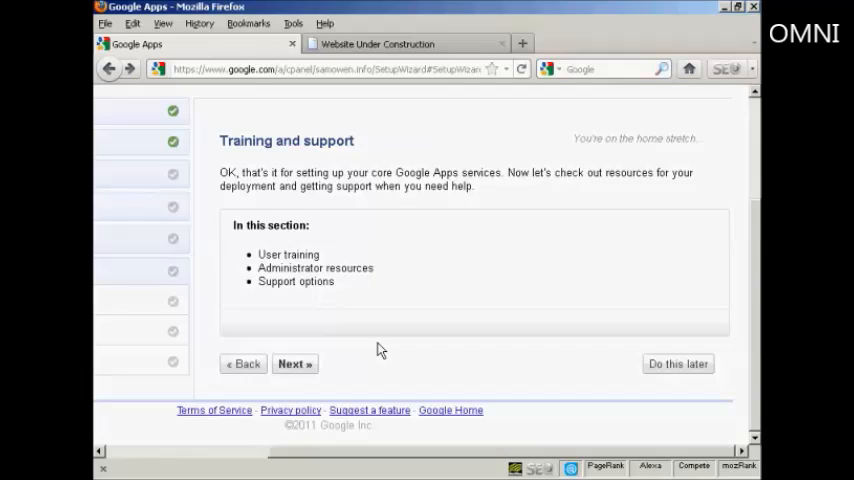